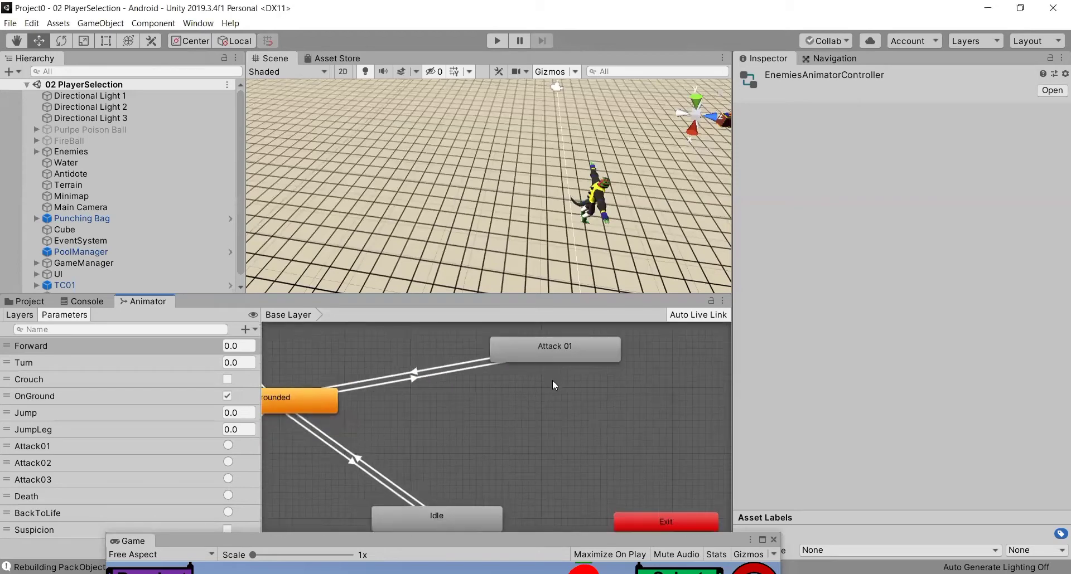
Inspect the Idle and Attack 01 states and the Grounded to Attack 01 transition conditioned on Attack01.
{"action": "left_click", "coordinate": [554, 346]}
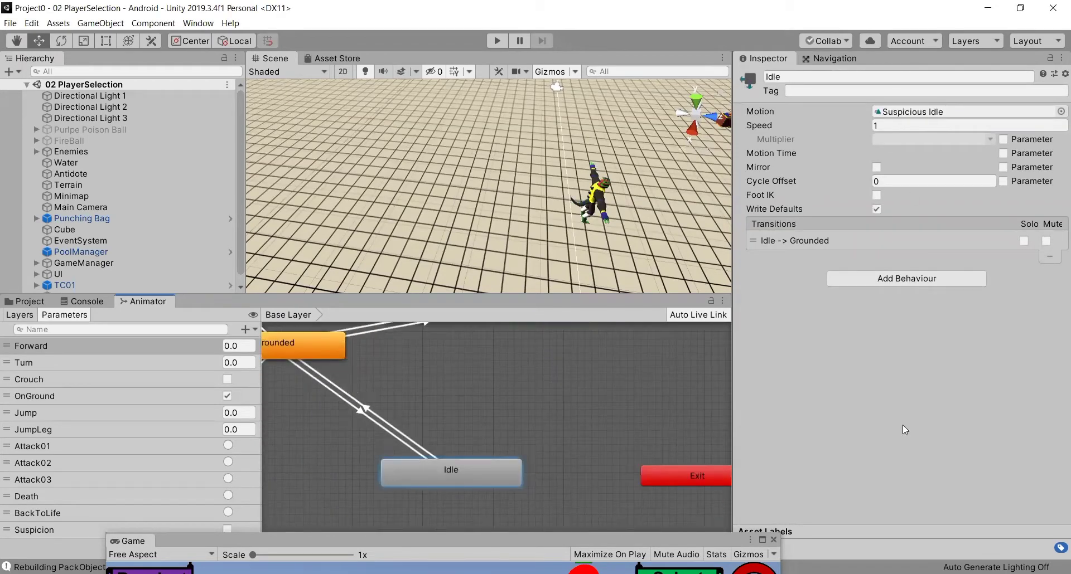
{"action": "mouse_move", "coordinate": [746, 427]}
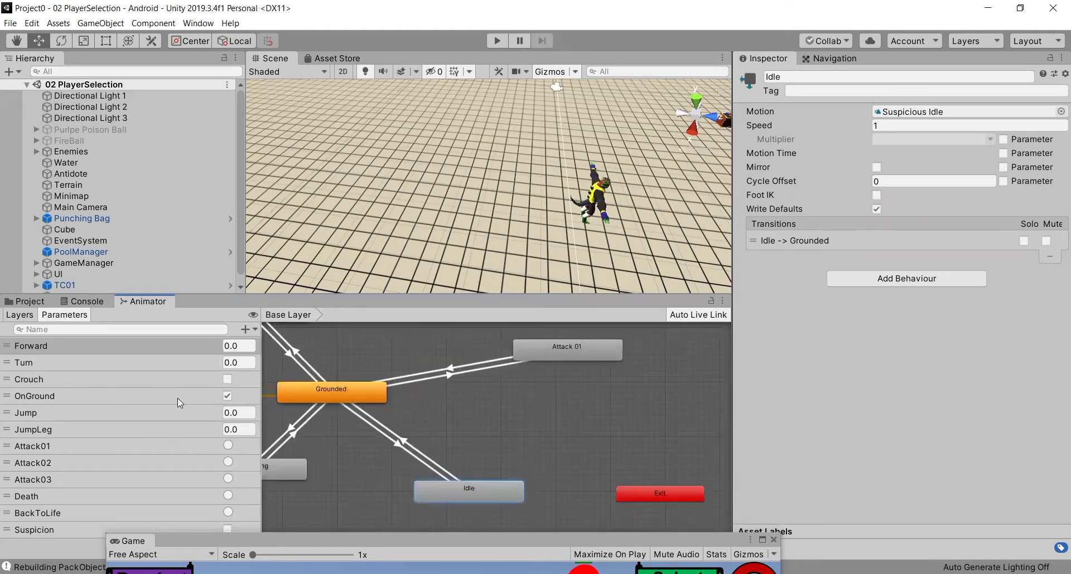
{"action": "left_click", "coordinate": [566, 347]}
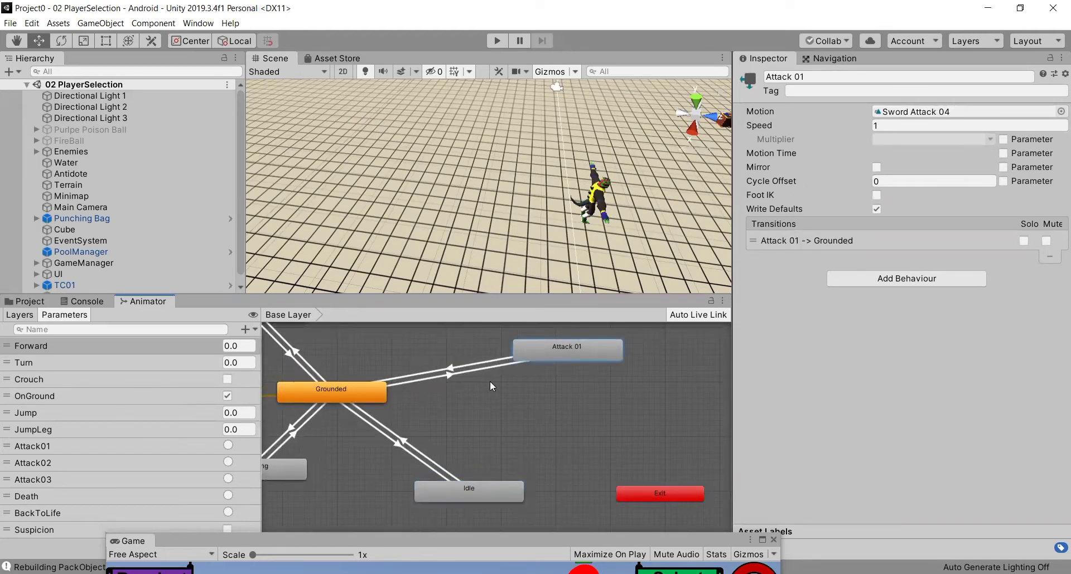
{"action": "left_click", "coordinate": [424, 379]}
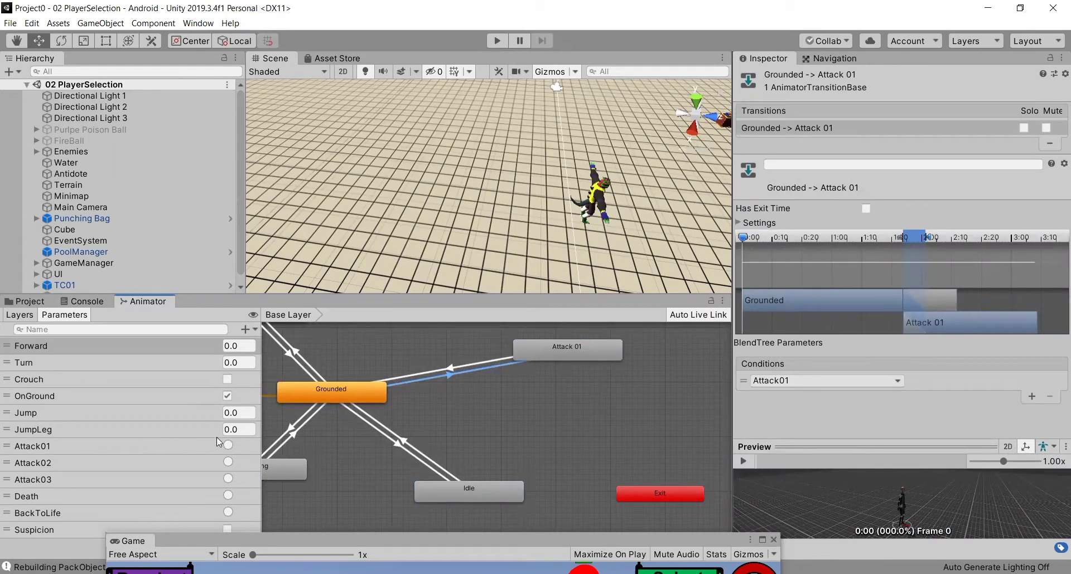
Review the ThirdPersonAnimatorController attack states, check the Console, and return to the Enemies animators folder.
{"action": "left_click", "coordinate": [28, 301]}
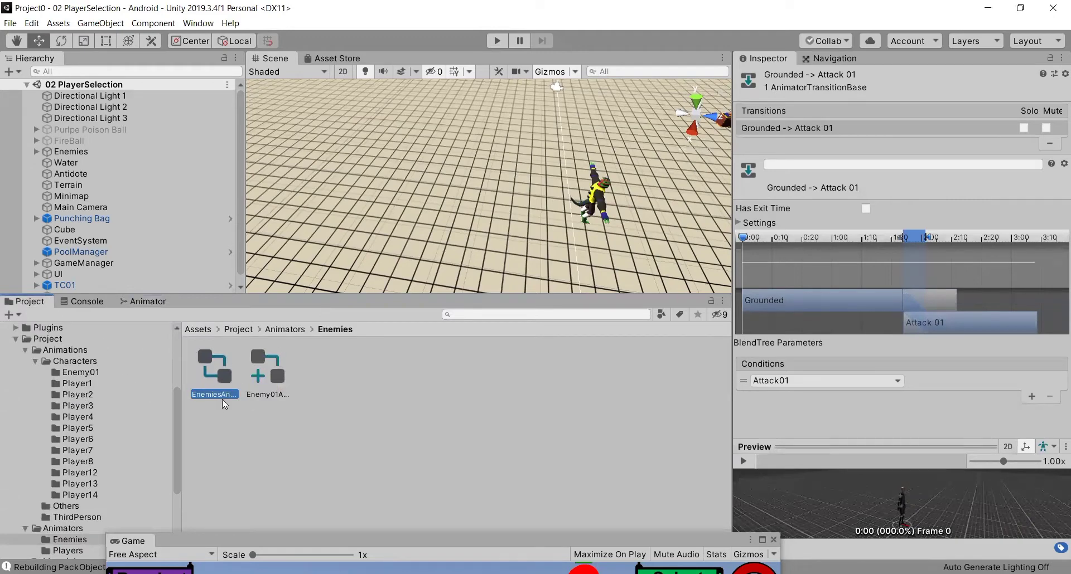
{"action": "mouse_move", "coordinate": [215, 412]}
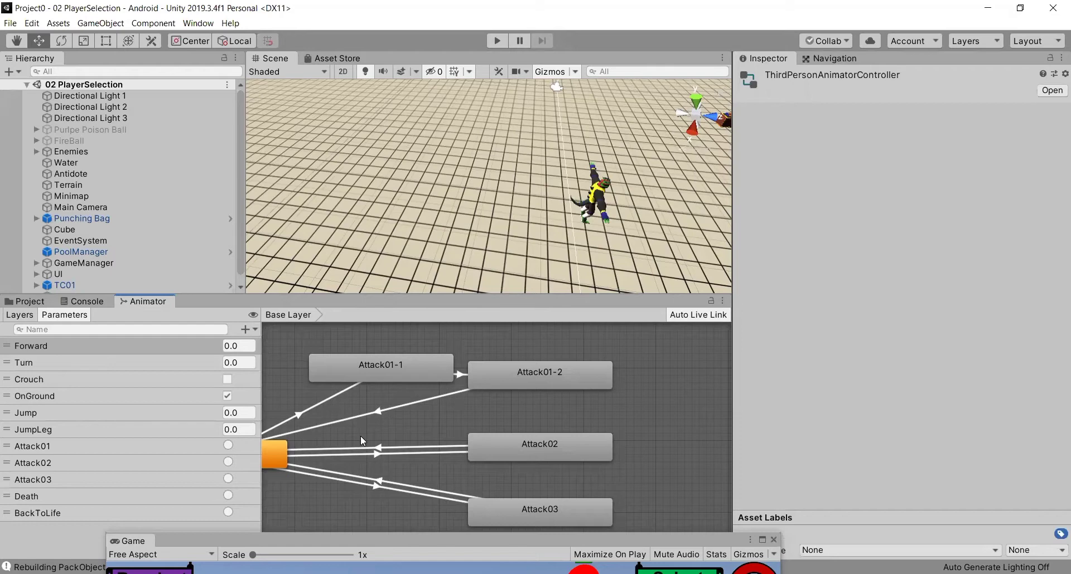
{"action": "mouse_move", "coordinate": [365, 424]}
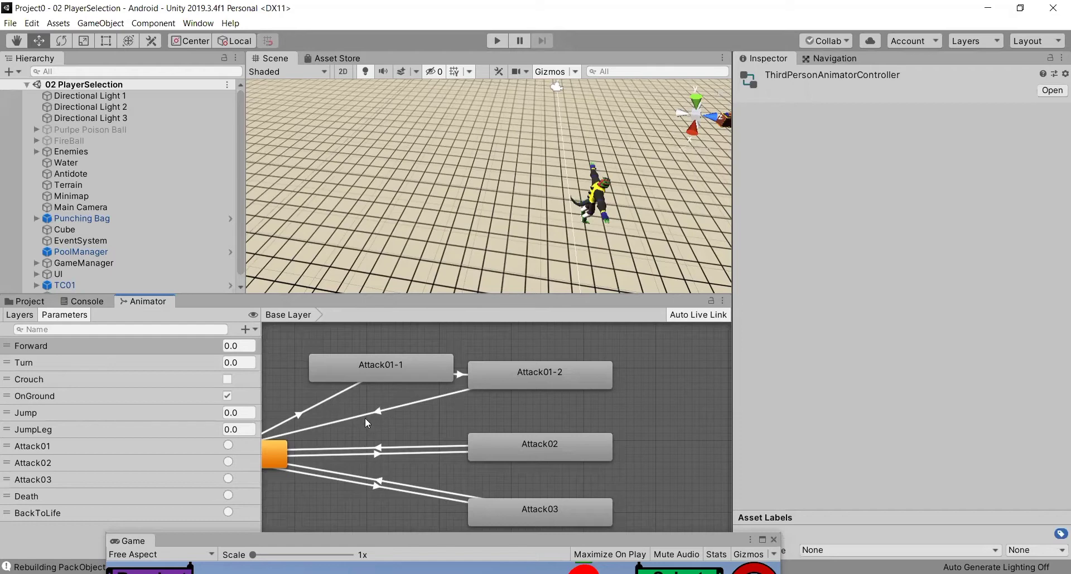
{"action": "mouse_move", "coordinate": [411, 394]}
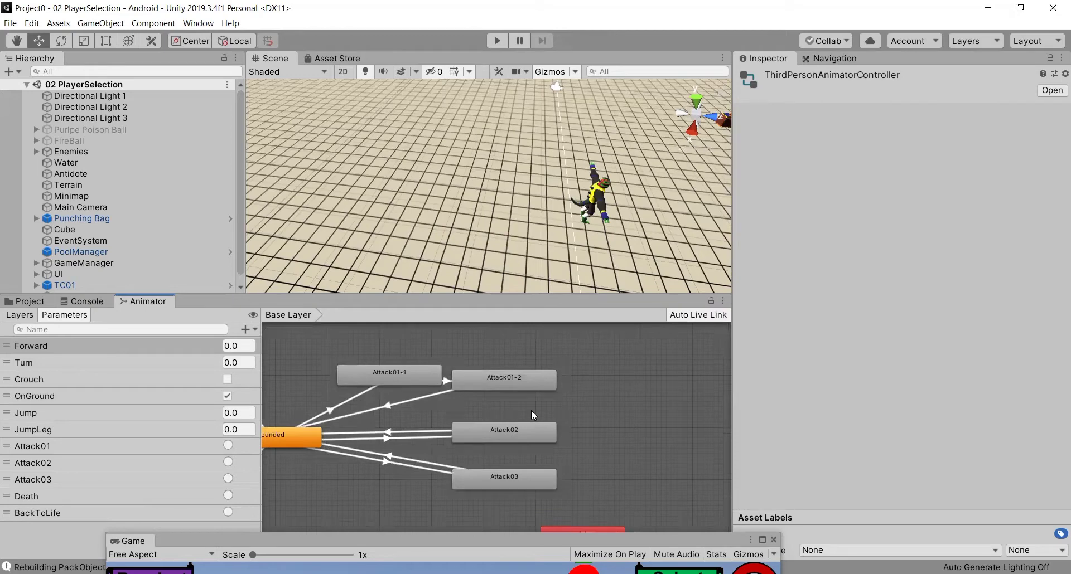
{"action": "mouse_move", "coordinate": [525, 413]}
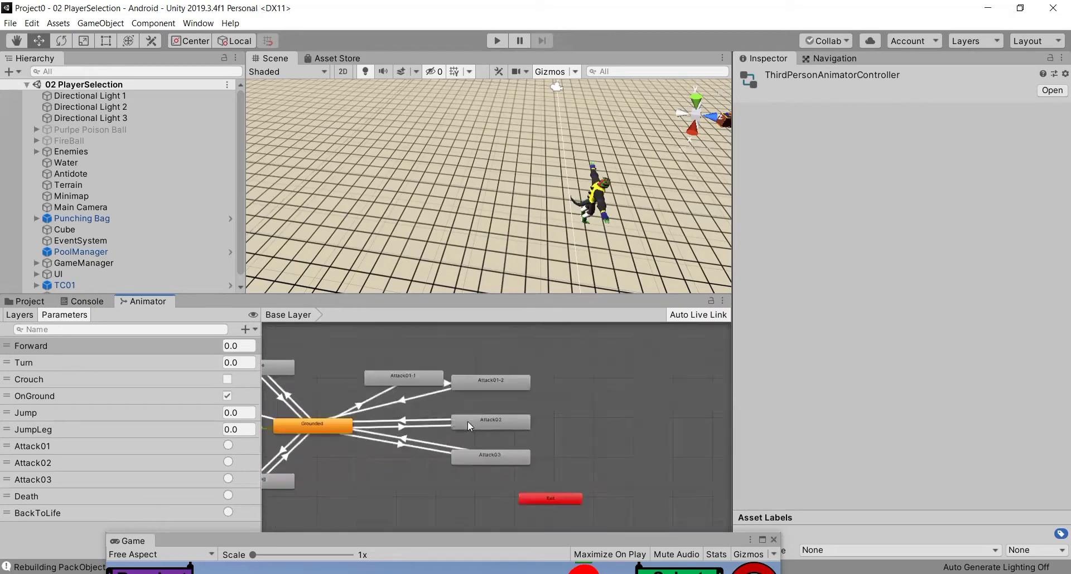
{"action": "left_click", "coordinate": [85, 301]}
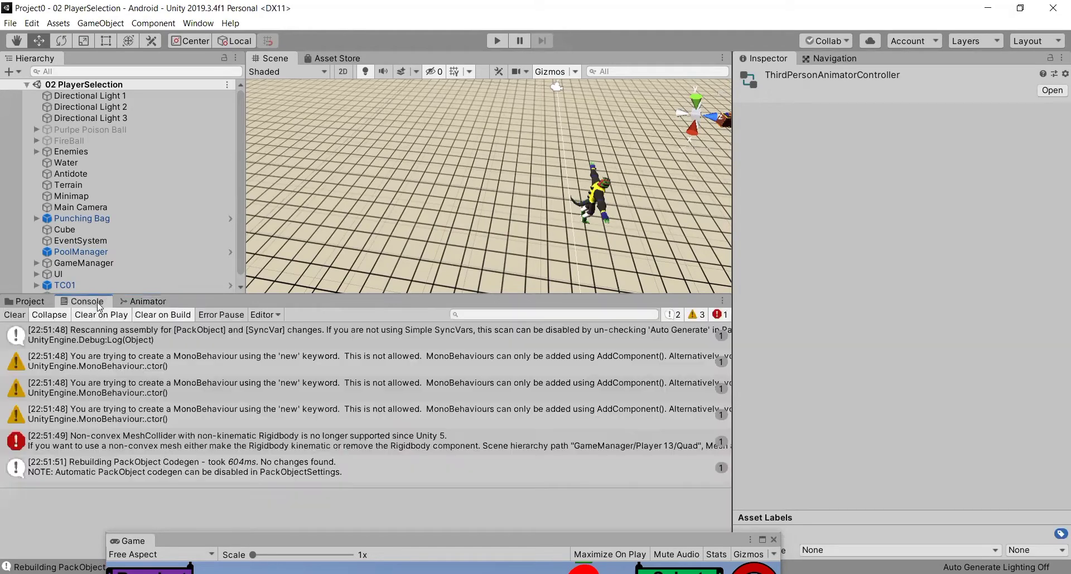
{"action": "left_click", "coordinate": [29, 302]}
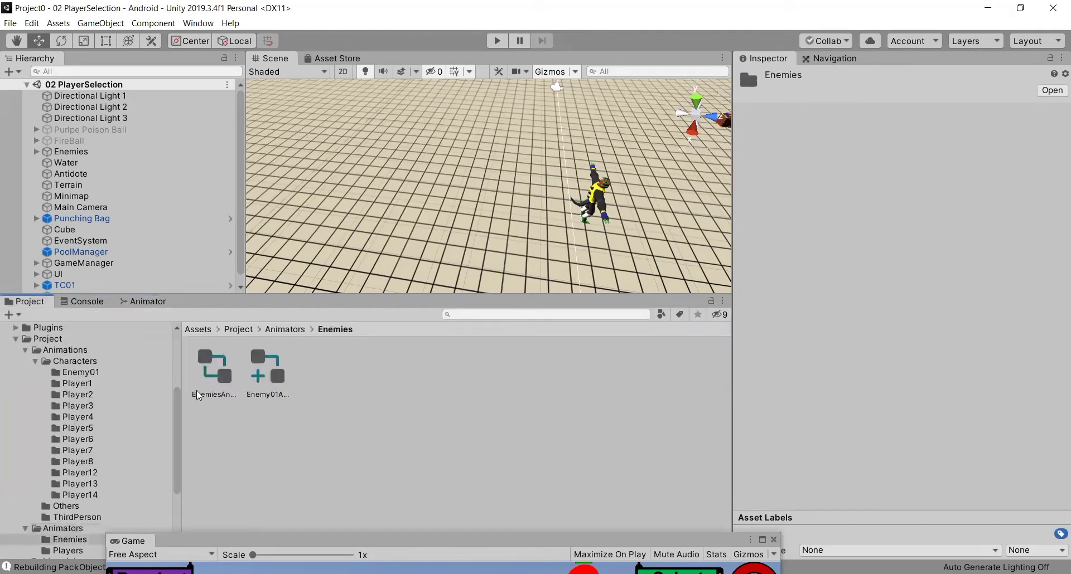
Open EnemiesAnimatorController and inspect its Grounded to Attack 01 transition.
{"action": "double_click", "coordinate": [214, 367]}
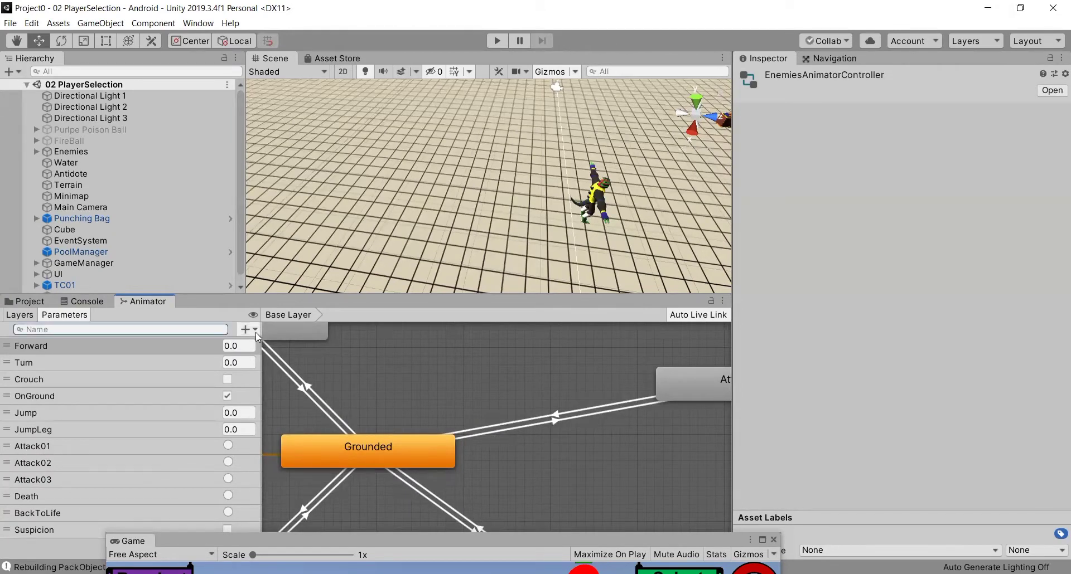
{"action": "left_click", "coordinate": [245, 329]}
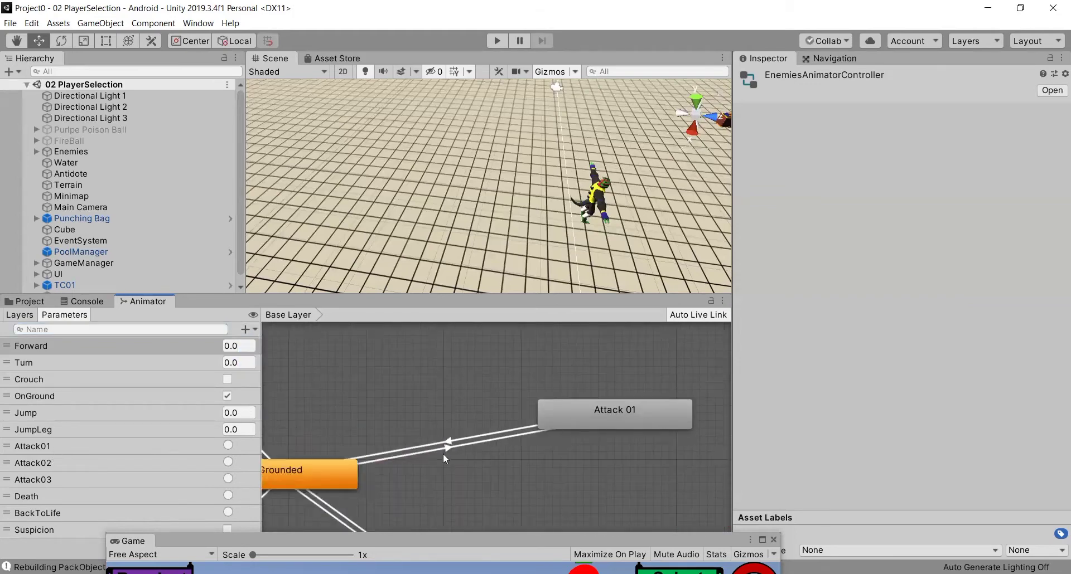
{"action": "left_click", "coordinate": [457, 448]}
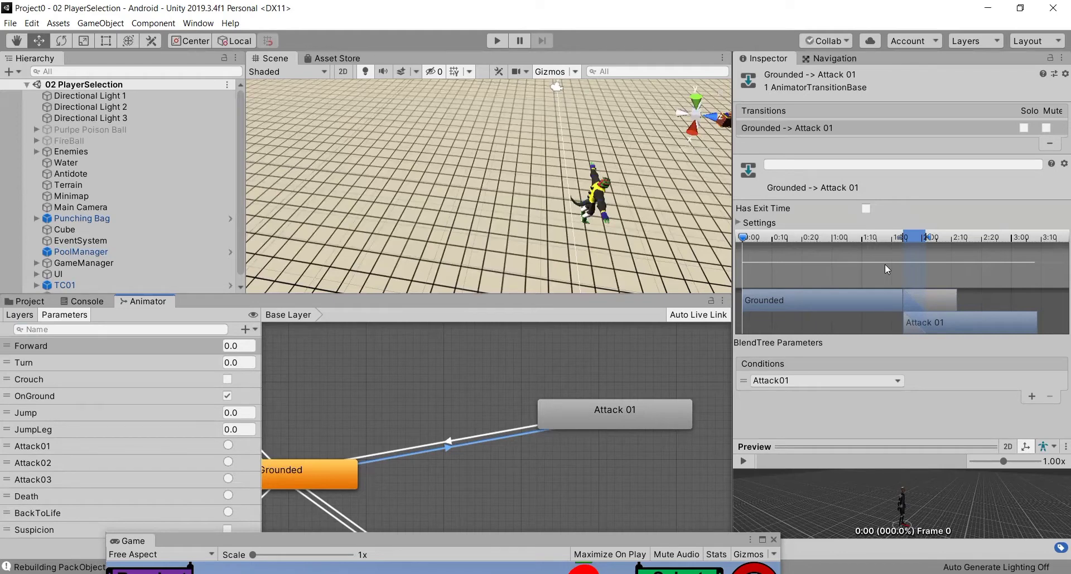
{"action": "mouse_move", "coordinate": [756, 213]}
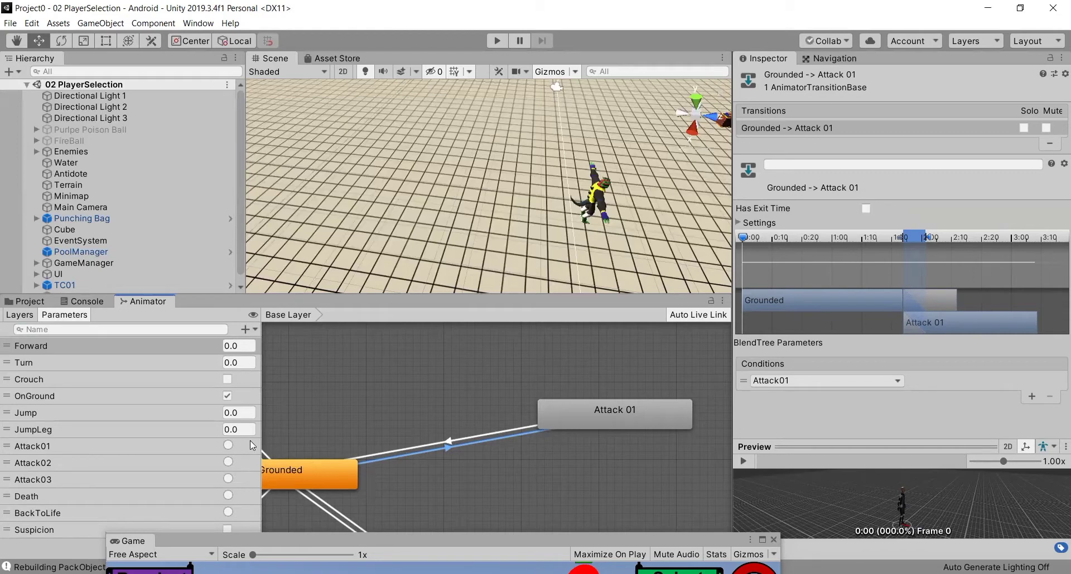
{"action": "mouse_move", "coordinate": [741, 485]}
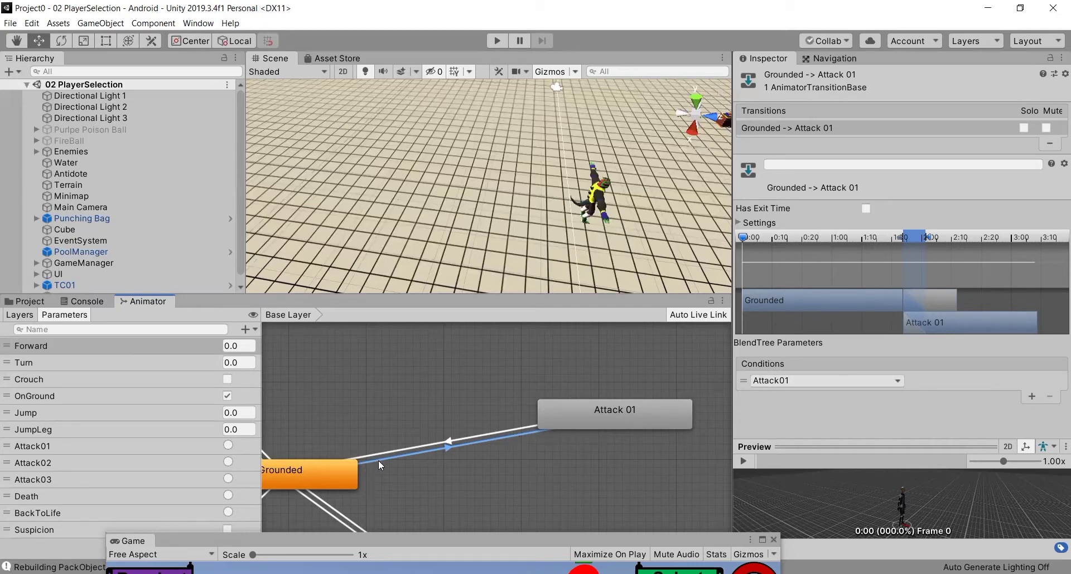
{"action": "mouse_move", "coordinate": [586, 169]}
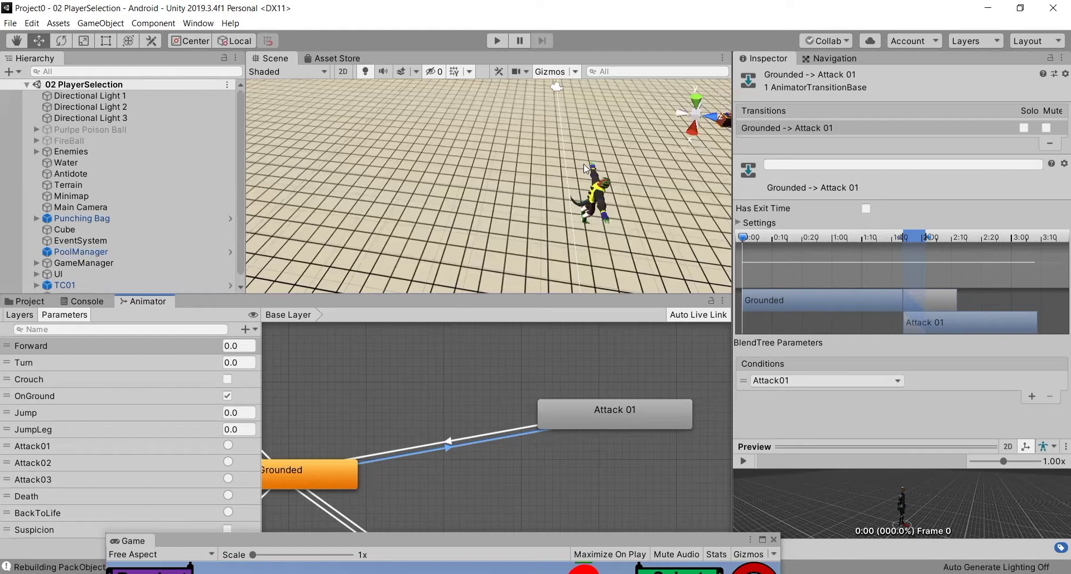
{"action": "mouse_move", "coordinate": [630, 236]}
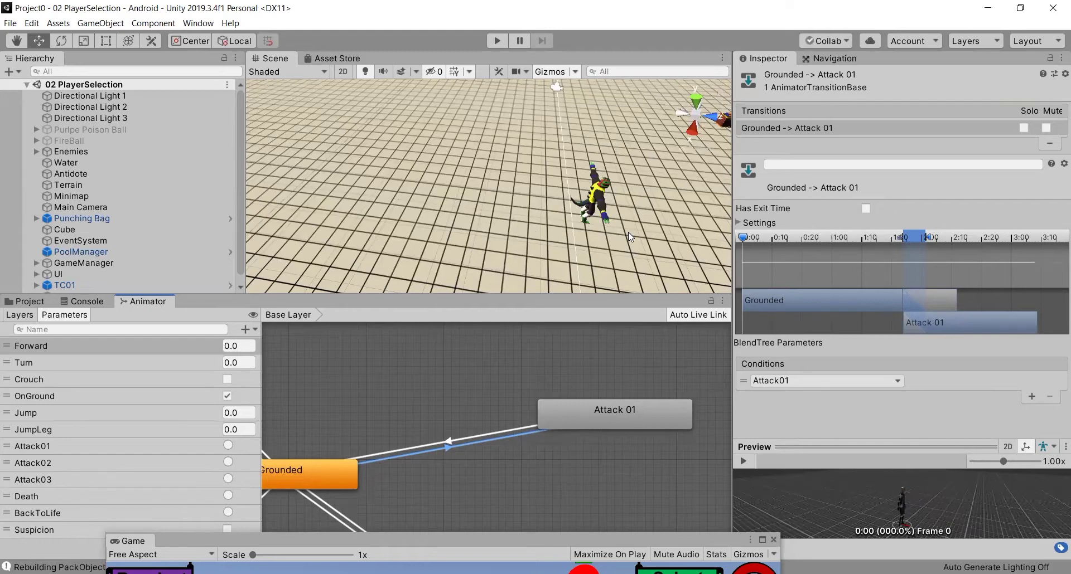
{"action": "mouse_move", "coordinate": [596, 226]}
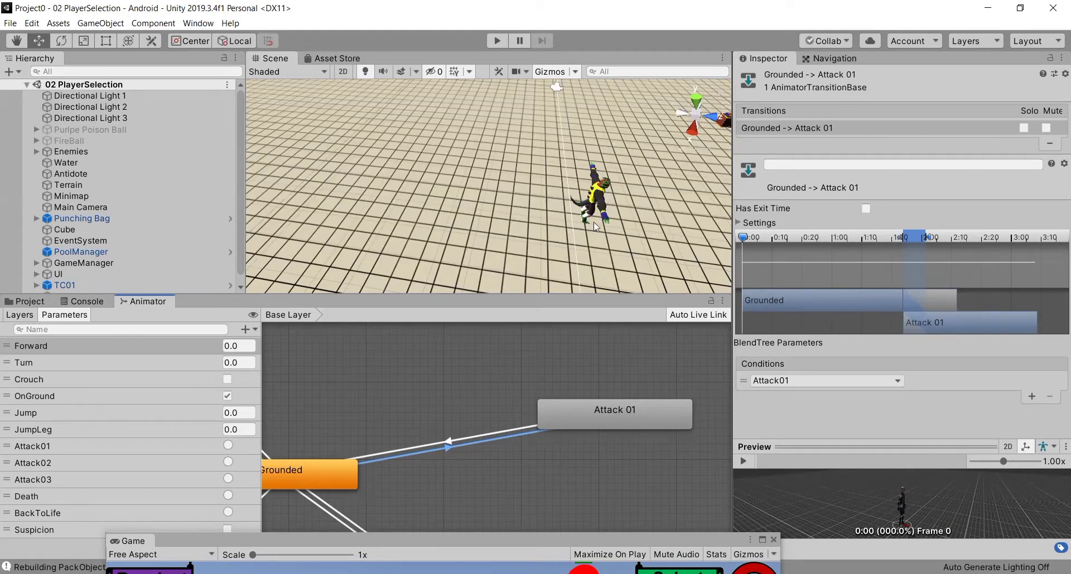
{"action": "mouse_move", "coordinate": [610, 220]}
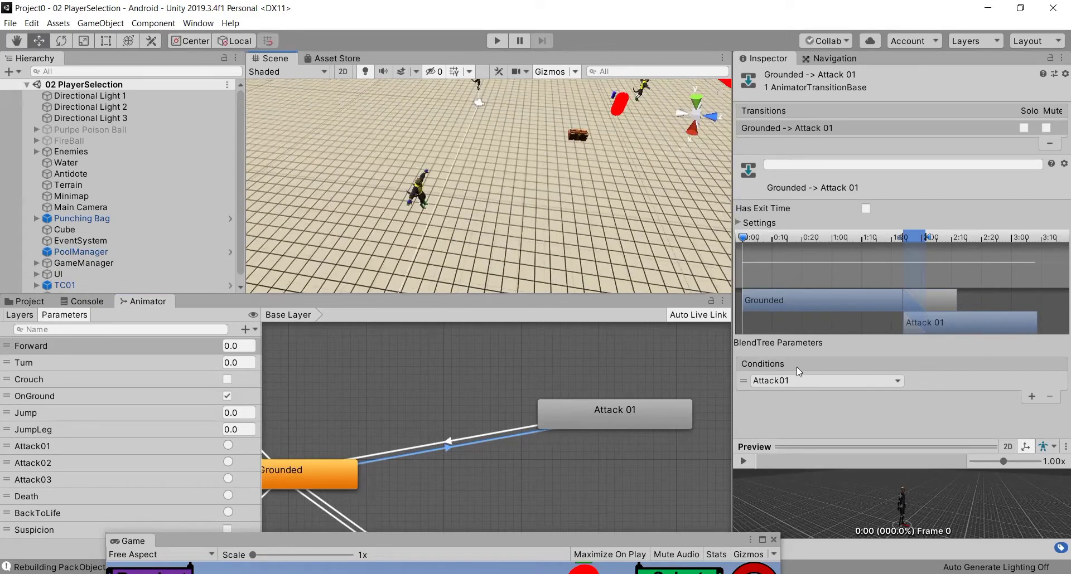
{"action": "mouse_move", "coordinate": [619, 446]}
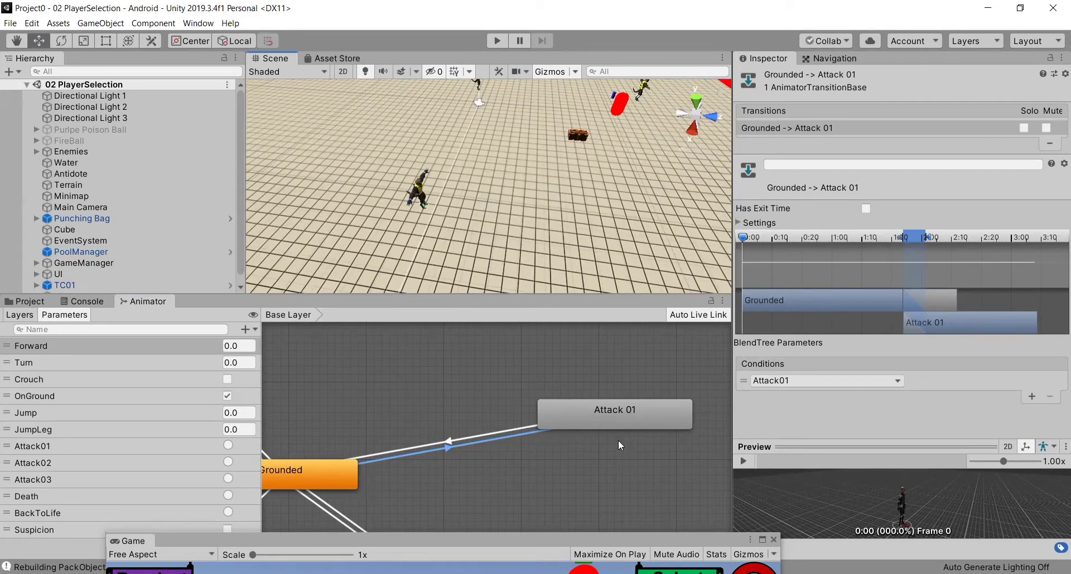
{"action": "mouse_move", "coordinate": [370, 480]}
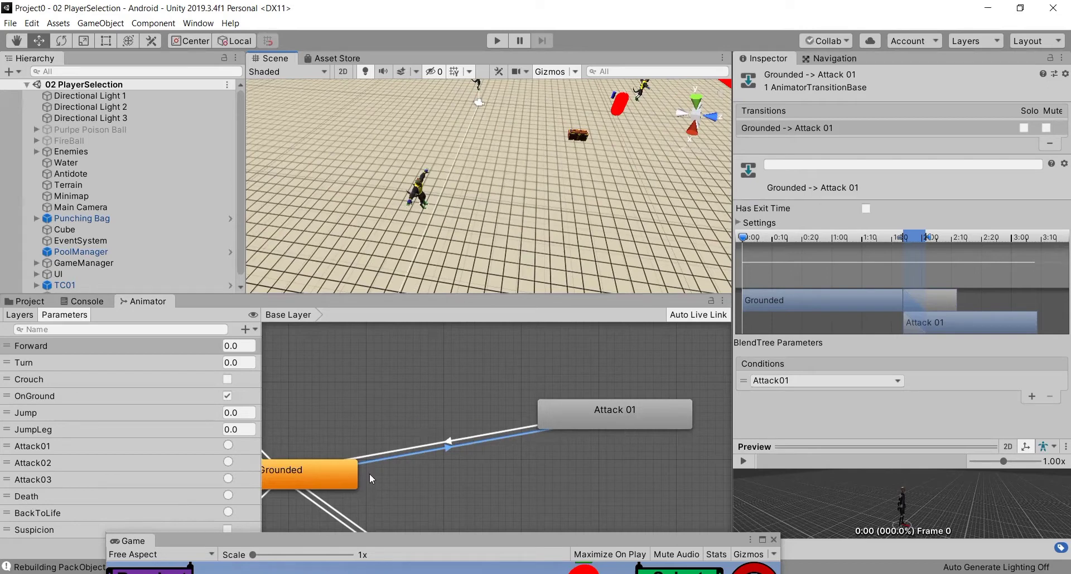
{"action": "mouse_move", "coordinate": [309, 491]}
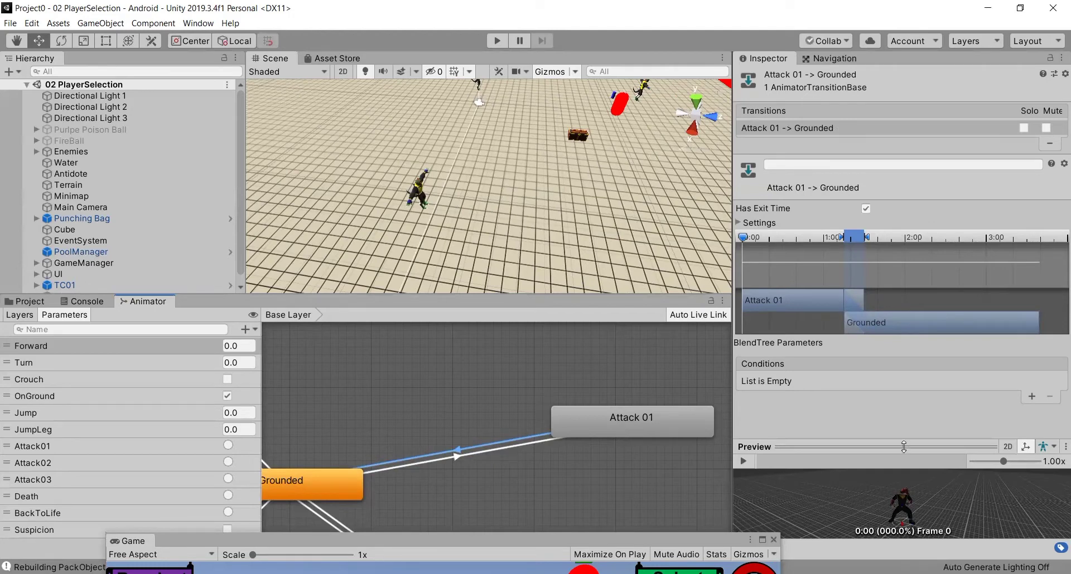
Preview the Grounded to Attack 01 transition, then inspect and preview the Idle to Grounded transition.
{"action": "left_click", "coordinate": [744, 462]}
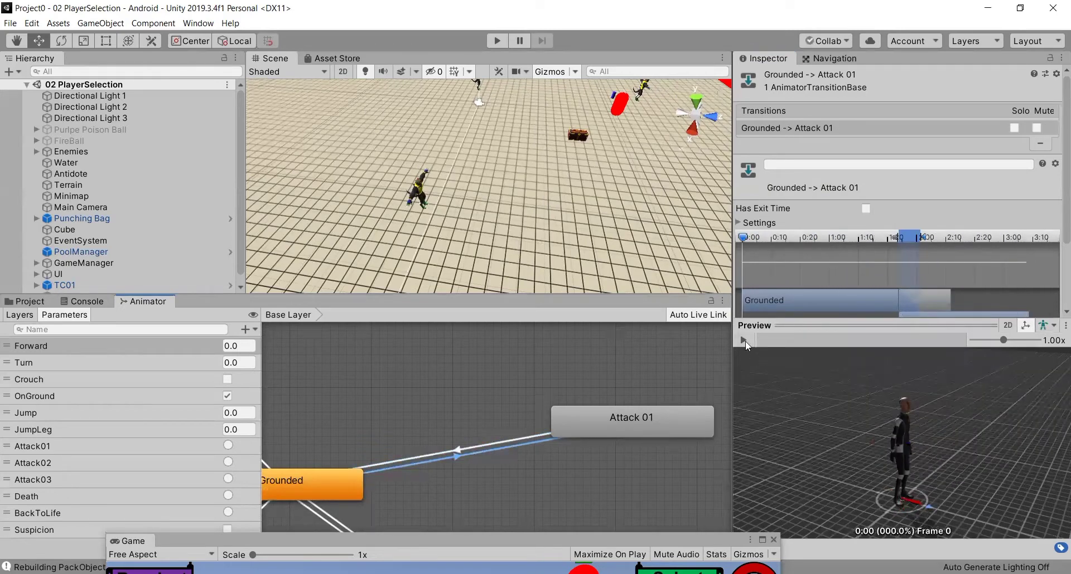
{"action": "left_click", "coordinate": [744, 339]}
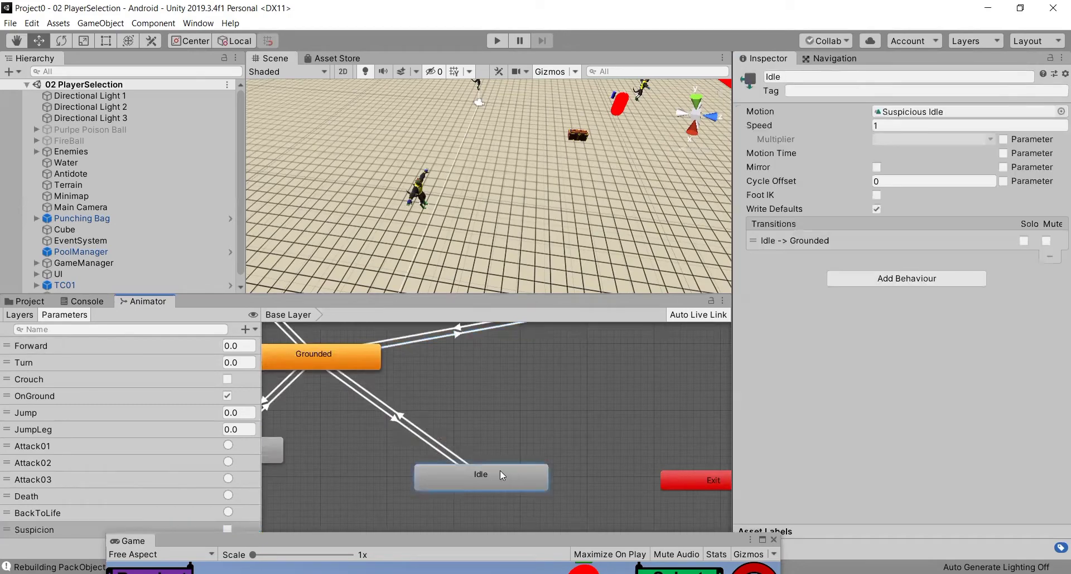
{"action": "left_click", "coordinate": [395, 418]}
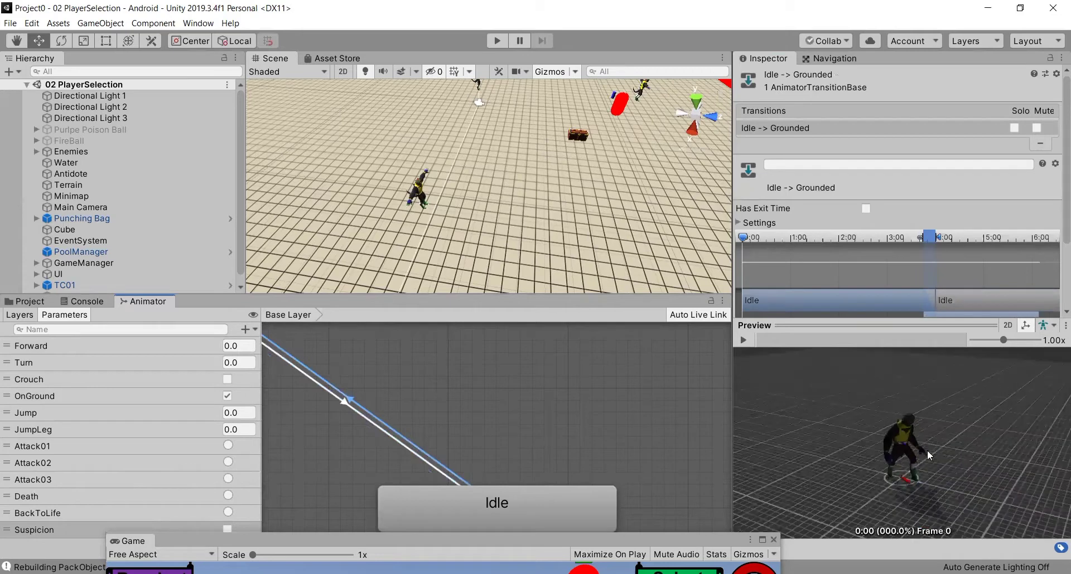
{"action": "left_click", "coordinate": [744, 339]}
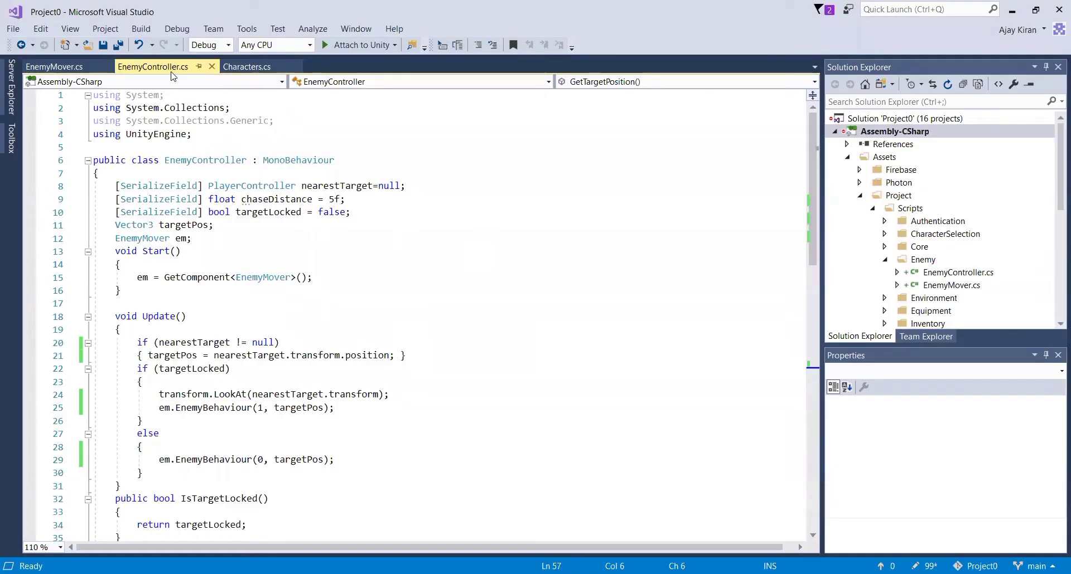
Add public void StartAttacking() calling GetComponent<Animator>().SetTrigger("Attack") below GetTargetPosition.
{"action": "scroll", "scroll_direction": "down", "scroll_amount": 3}
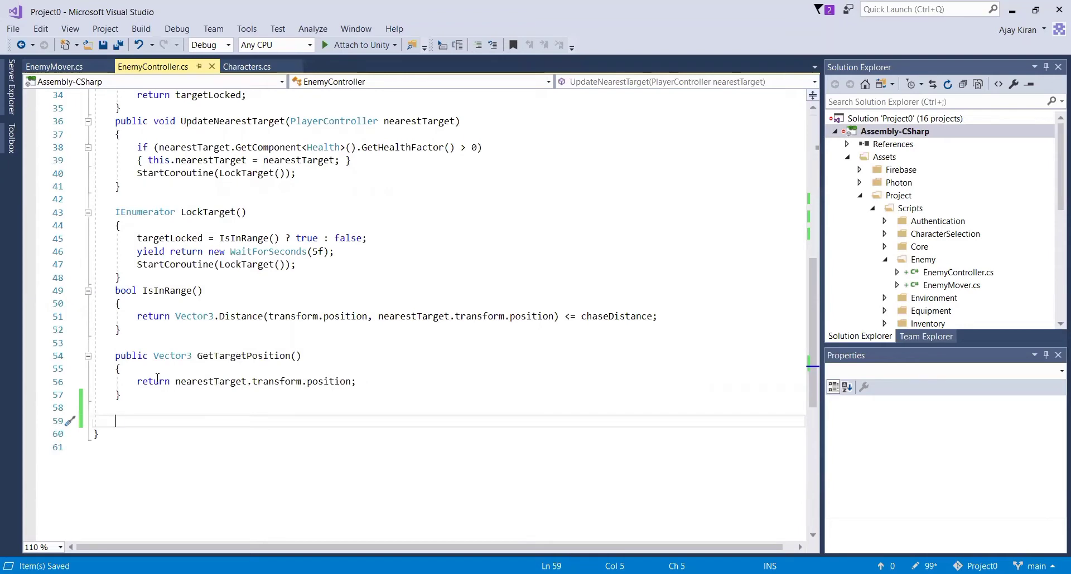
{"action": "type", "text": "public void"}
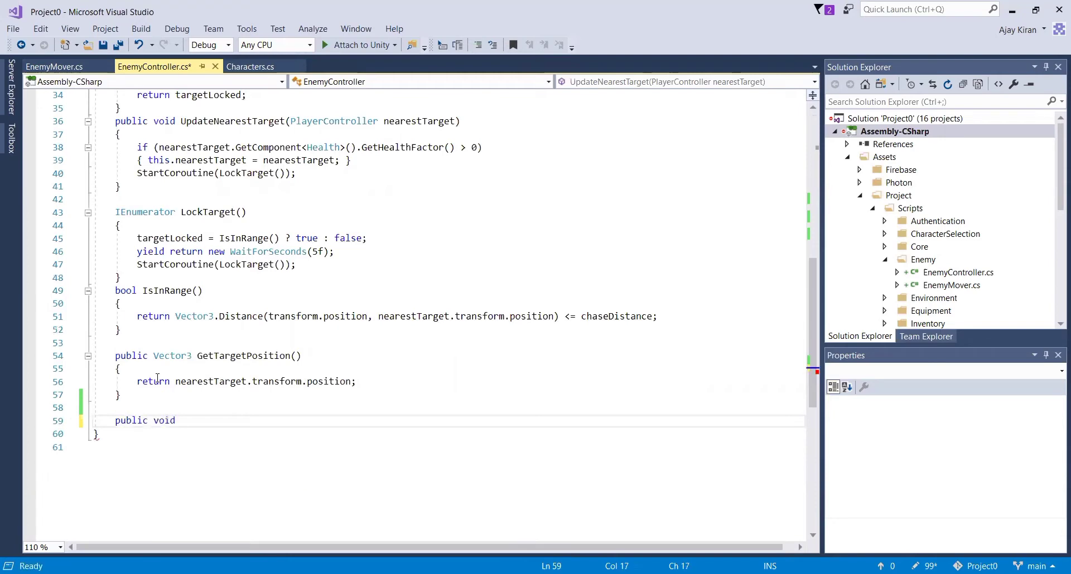
{"action": "type", "text": "S"}
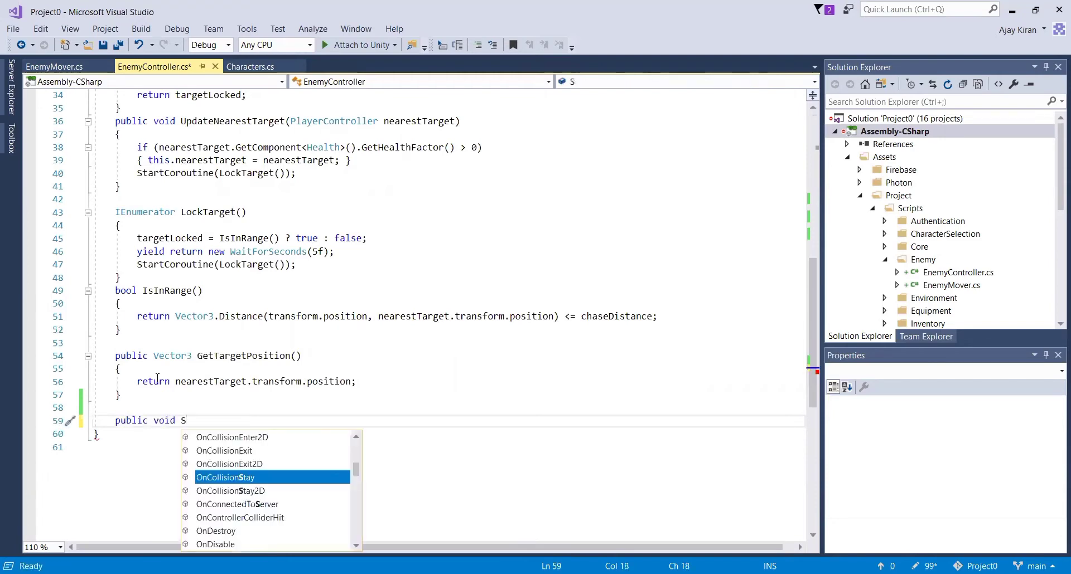
{"action": "type", "text": "tartAttac"}
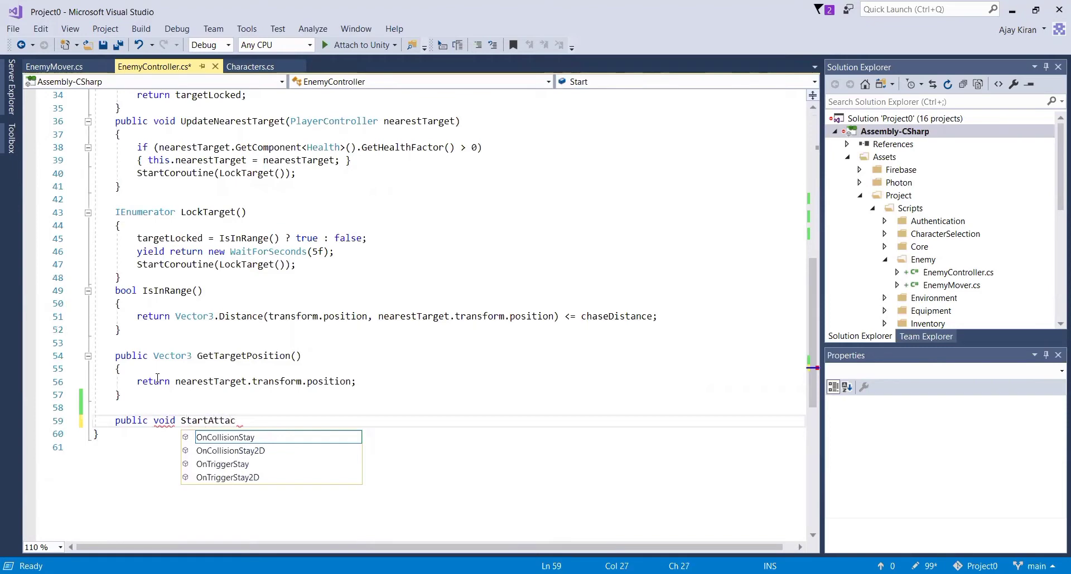
{"action": "type", "text": "king()"}
{"action": "type", "text": "GetComponent<>"}
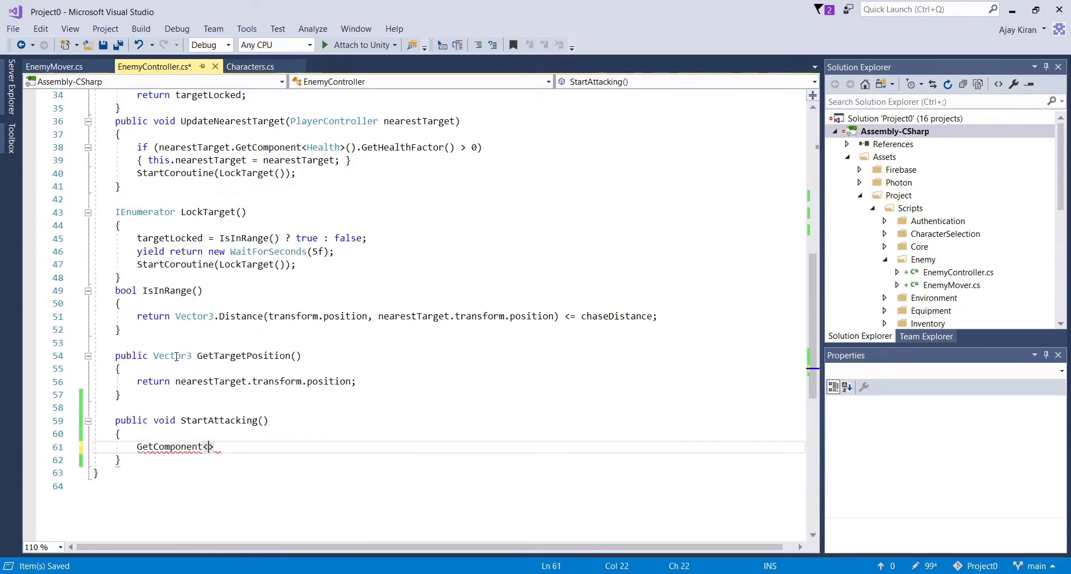
{"action": "type", "text": "A"}
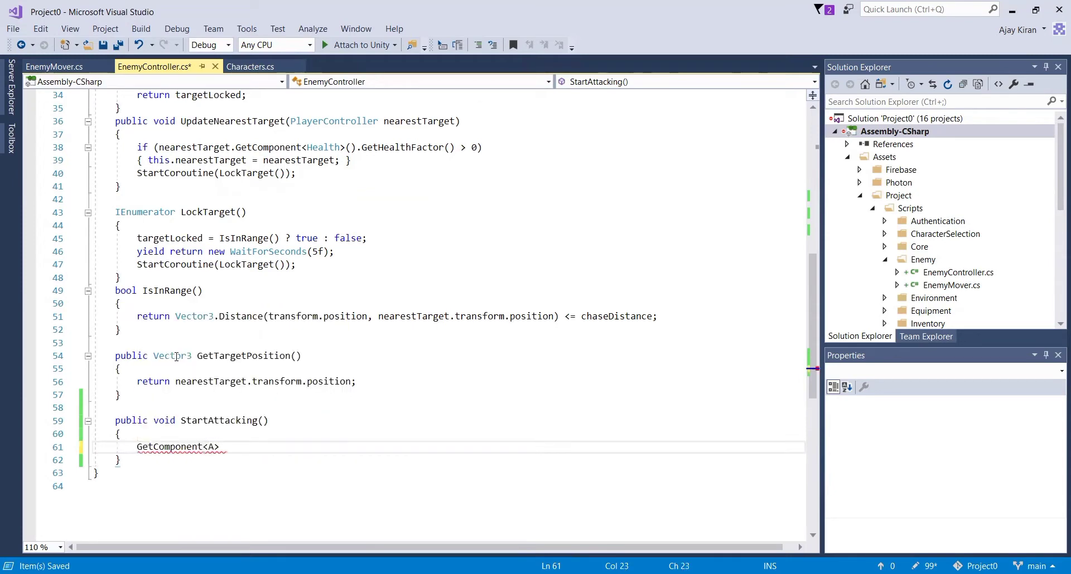
{"action": "type", "text": "nimator"}
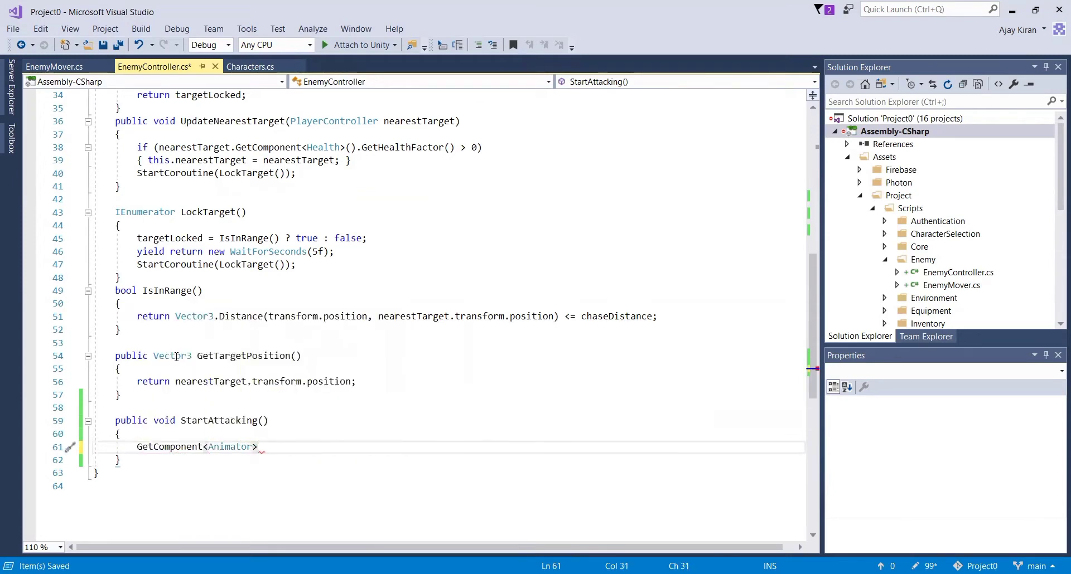
{"action": "type", "text": "().Set"}
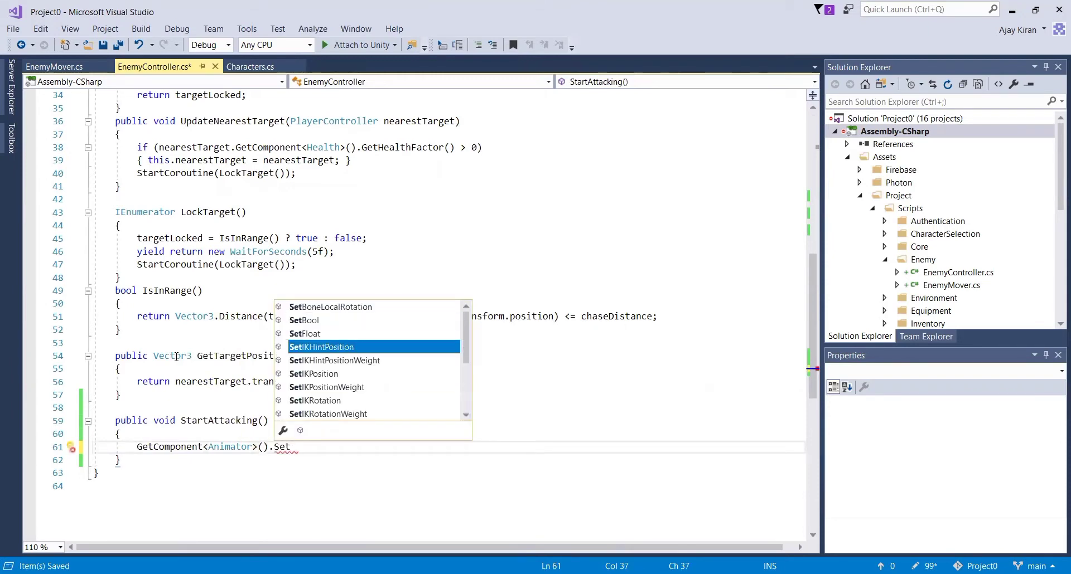
{"action": "type", "text": "Ta"}
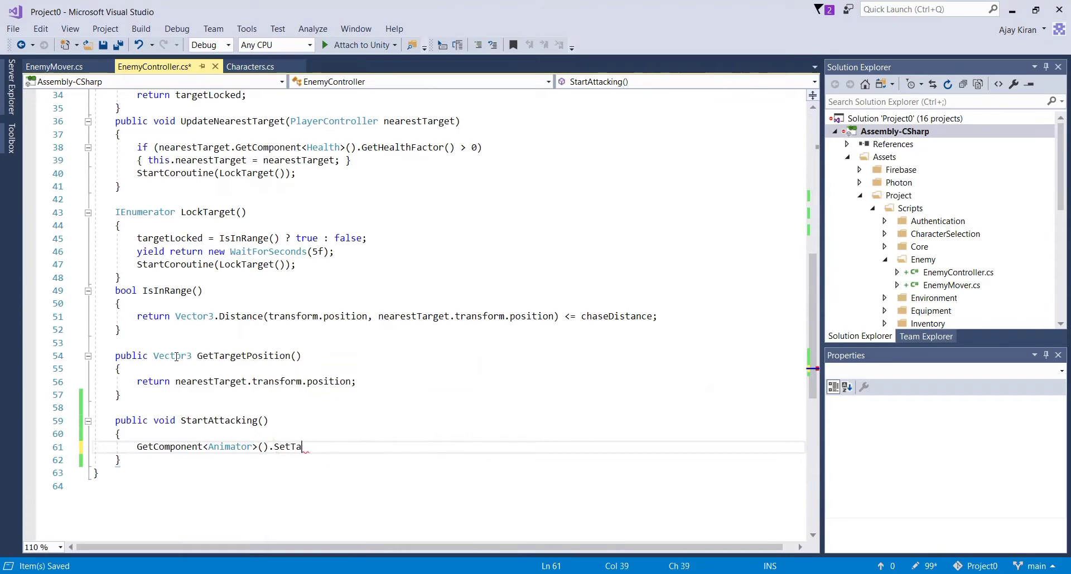
{"action": "type", "text": "iggr"}
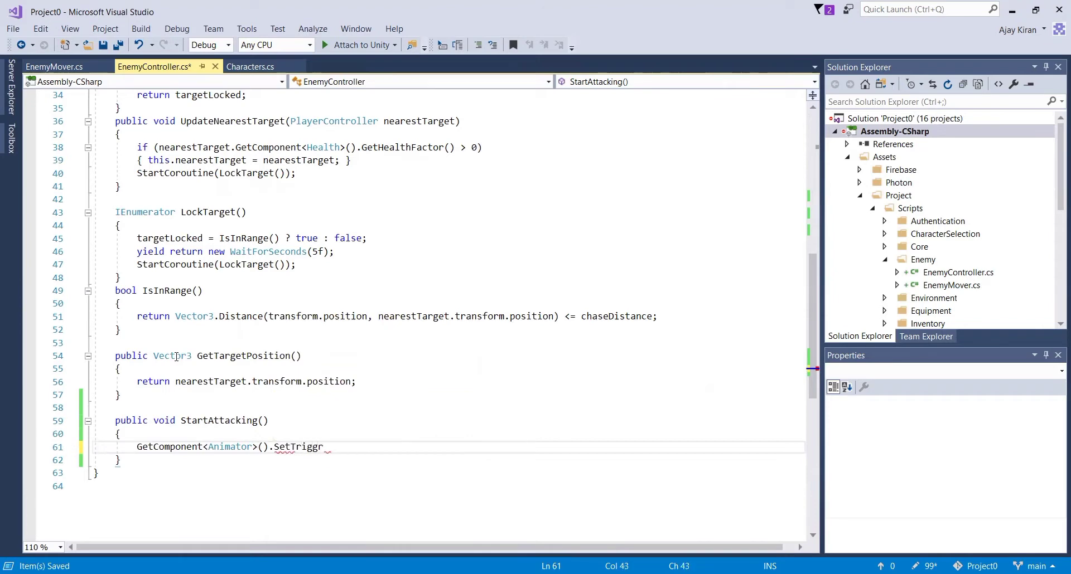
{"action": "type", "text": "t(\""}
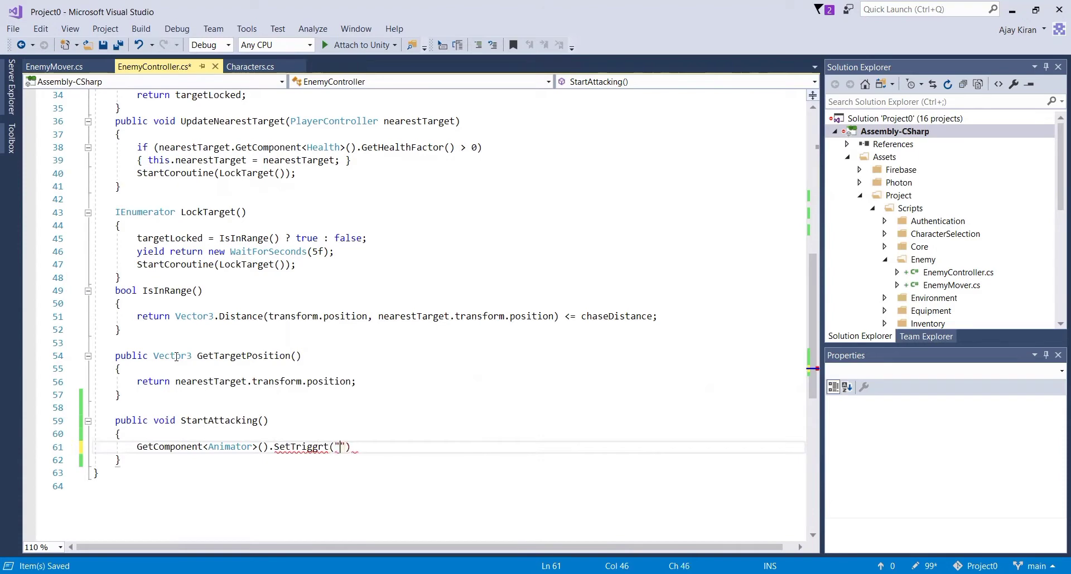
{"action": "type", "text": "Attack"}
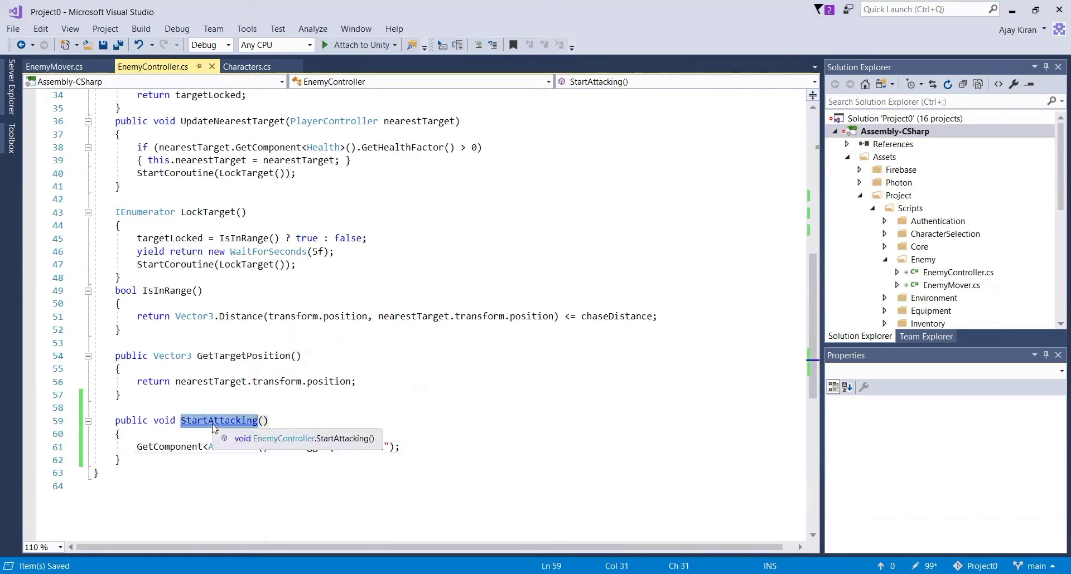
{"action": "left_click", "coordinate": [53, 66]}
{"action": "type", "text": "enemyBehaviour = 2;"}
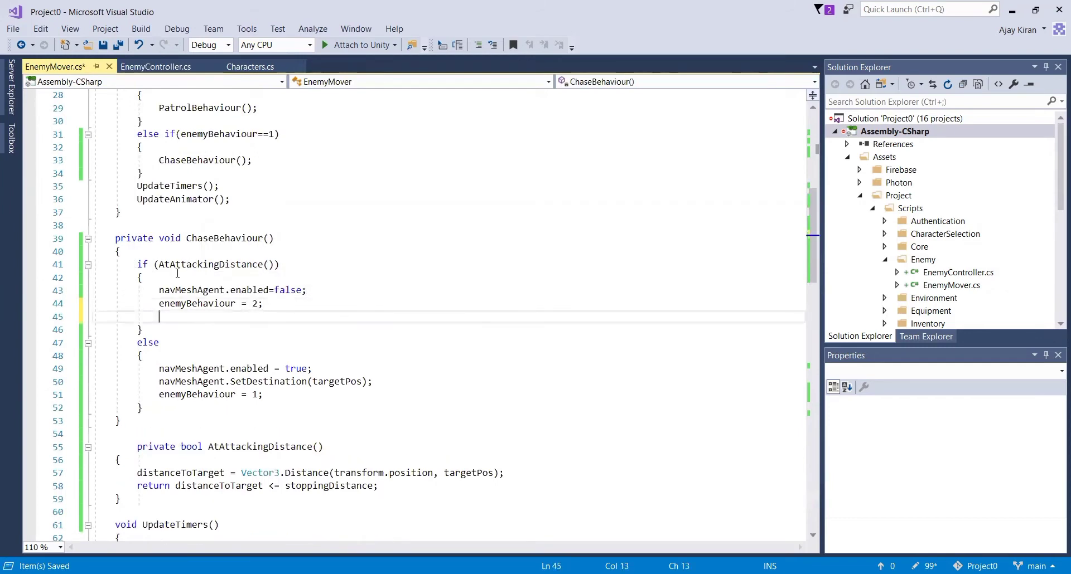
In ChaseBehaviour's AtAttackingDistance branch, call GetComponent<EnemyController>().StartAttacking().
{"action": "type", "text": "StartAttacking()"}
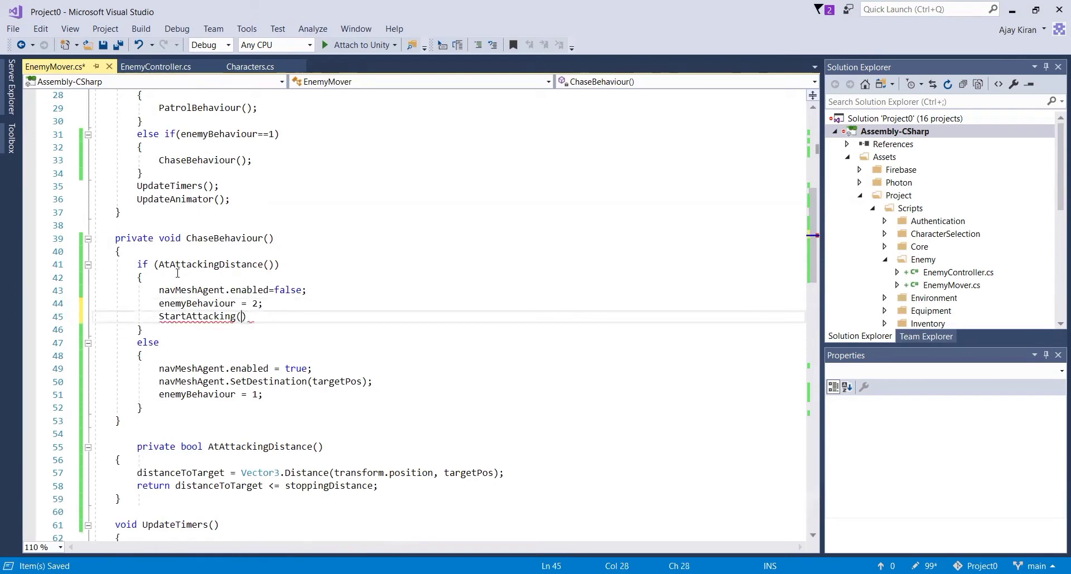
{"action": "type", "text": ";"}
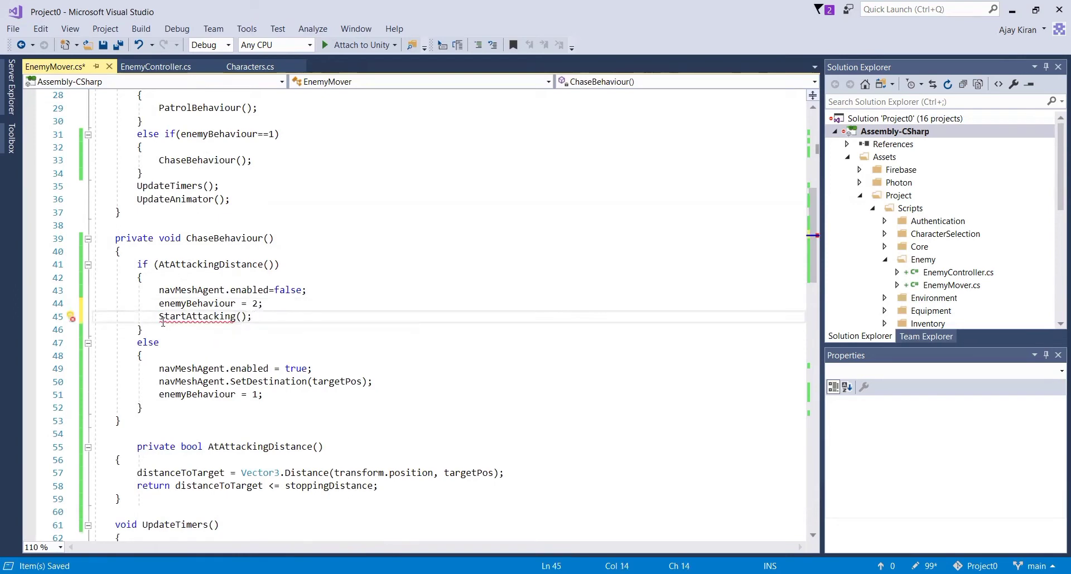
{"action": "type", "text": "GetC"}
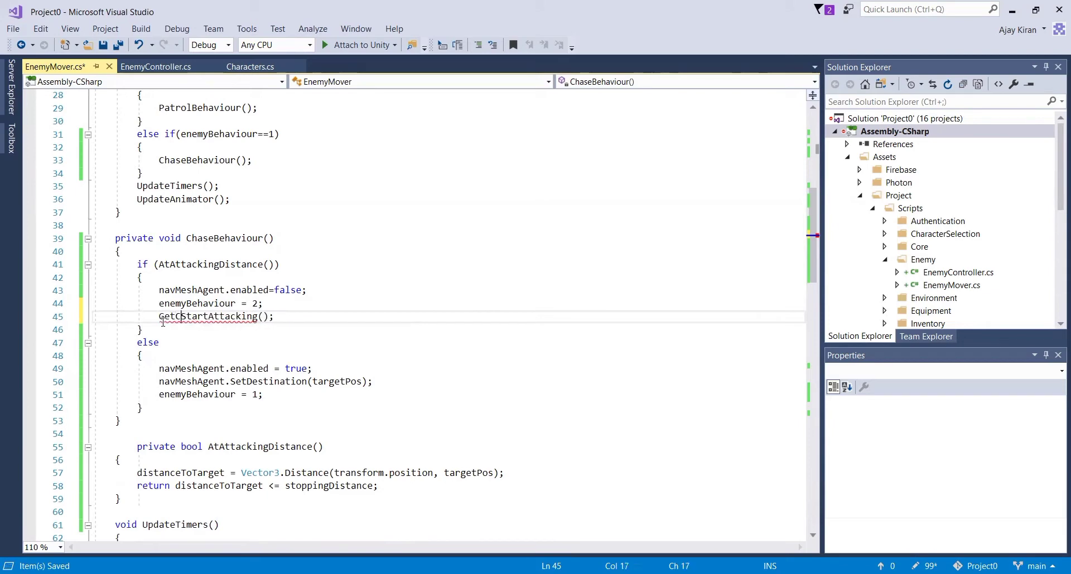
{"action": "type", "text": "omponent<>"}
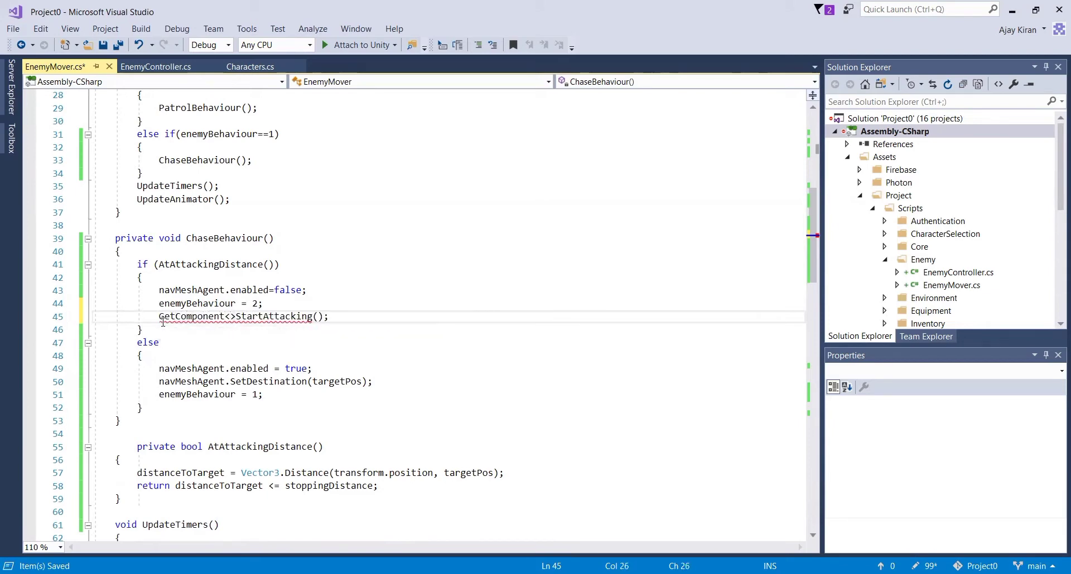
{"action": "type", "text": "EnemyController"}
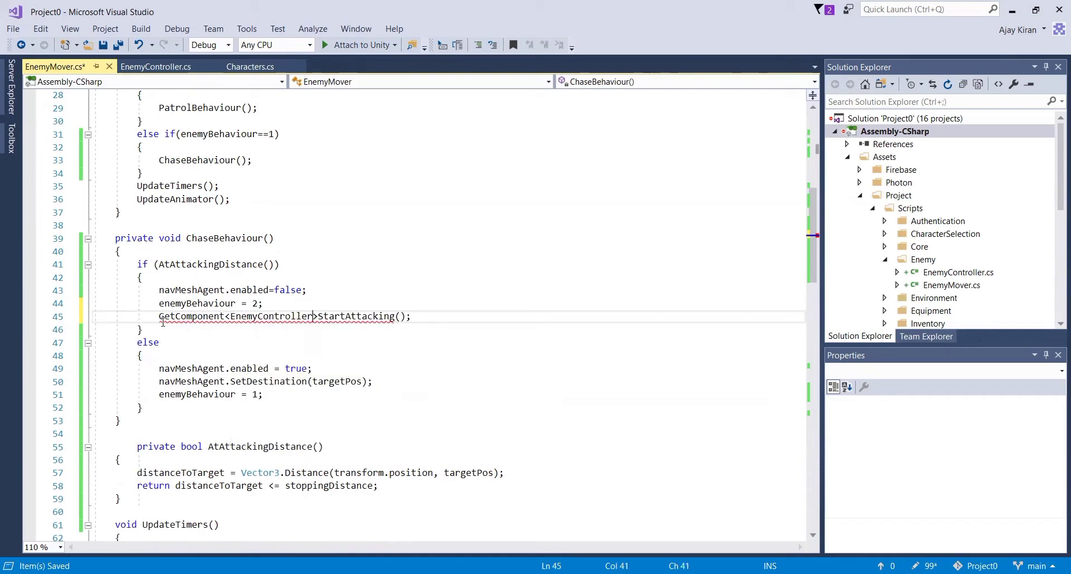
{"action": "type", "text": "()."}
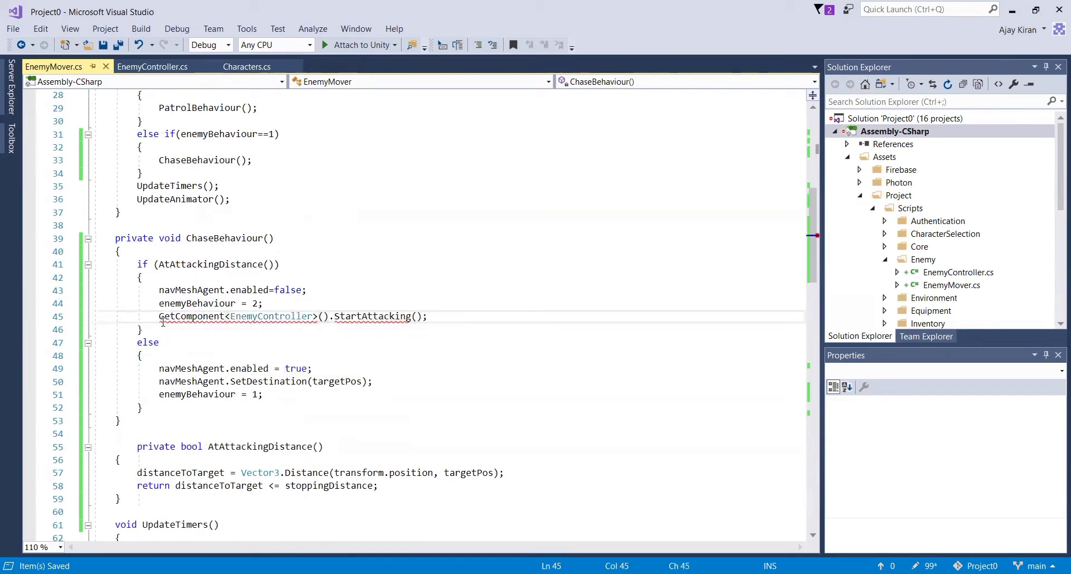
{"action": "scroll", "scroll_direction": "down", "scroll_amount": 3}
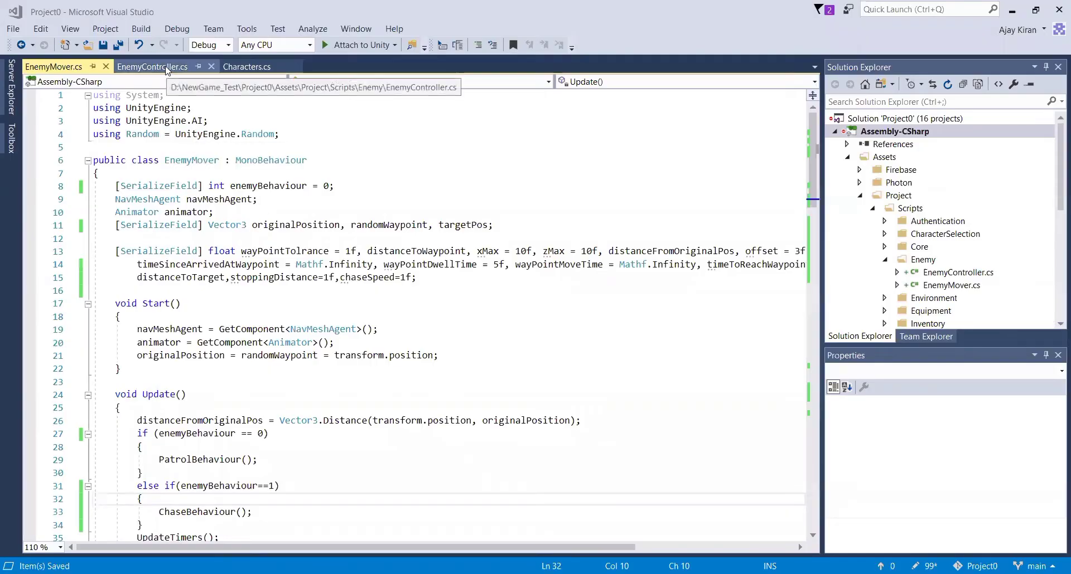
Compare EnemyMover's wayPointMoveTime and distance fields, then start editing EnemyController's chaseDistance field line.
{"action": "left_click", "coordinate": [153, 66]}
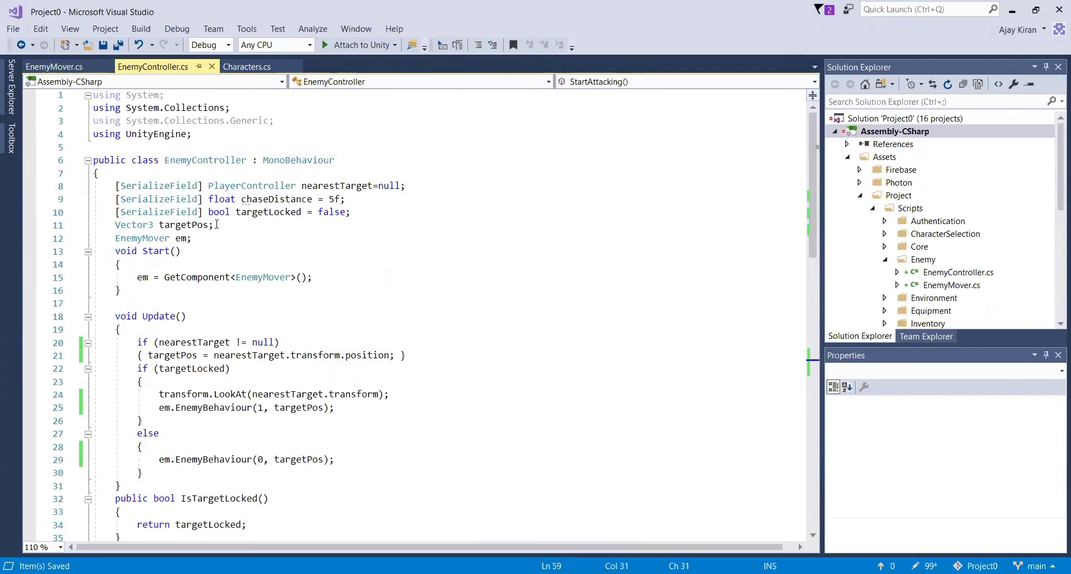
{"action": "mouse_move", "coordinate": [337, 199]}
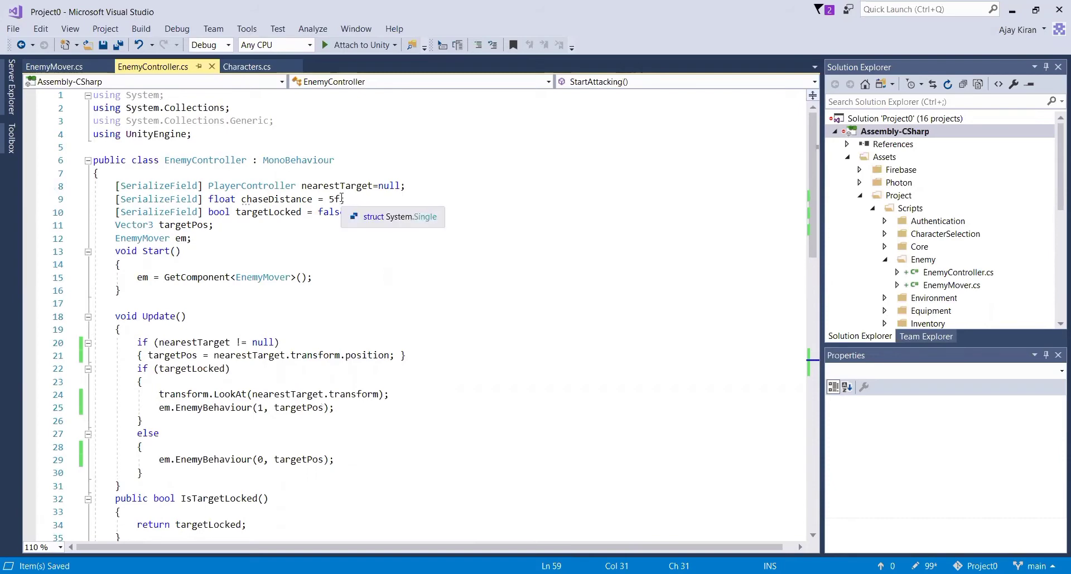
{"action": "left_click", "coordinate": [54, 66]}
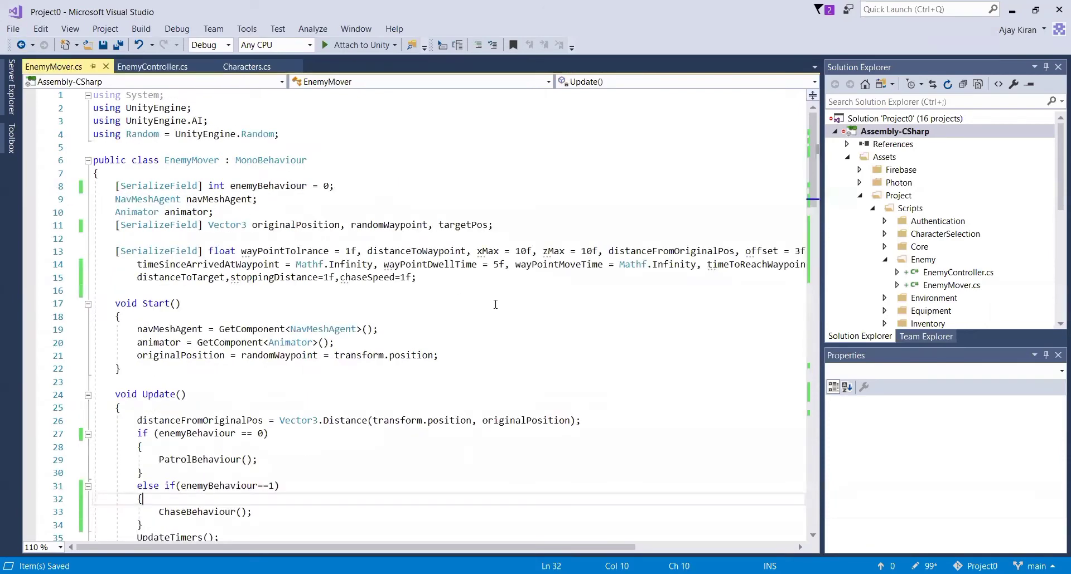
{"action": "double_click", "coordinate": [208, 264]}
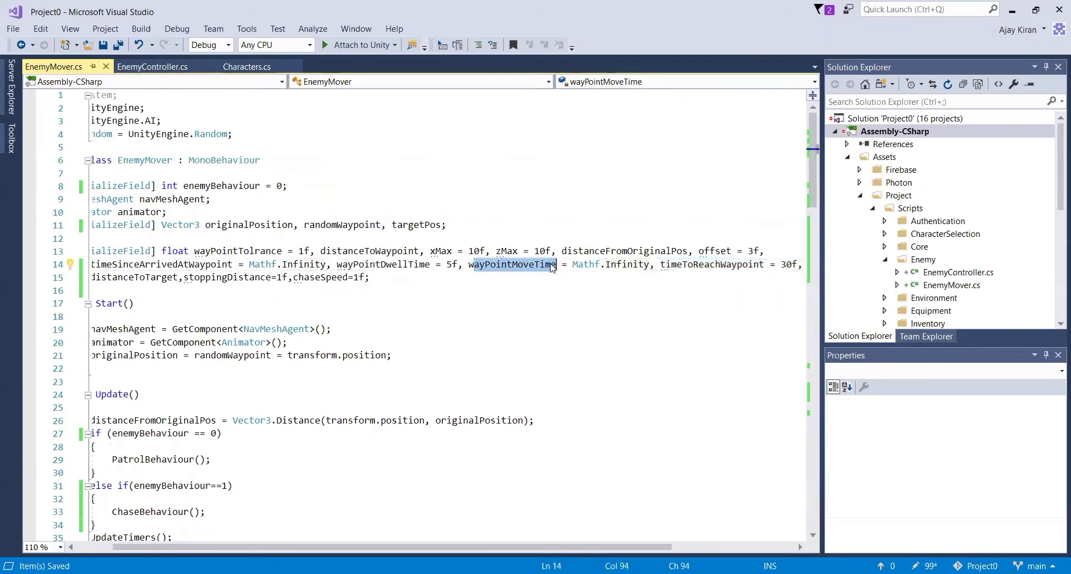
{"action": "left_click", "coordinate": [153, 65]}
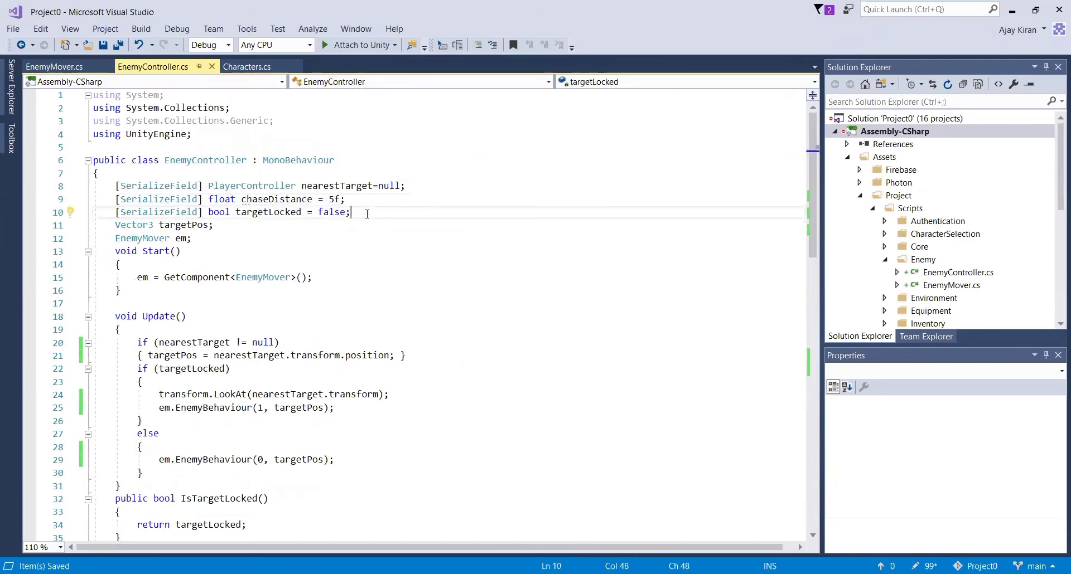
{"action": "left_click", "coordinate": [345, 198]}
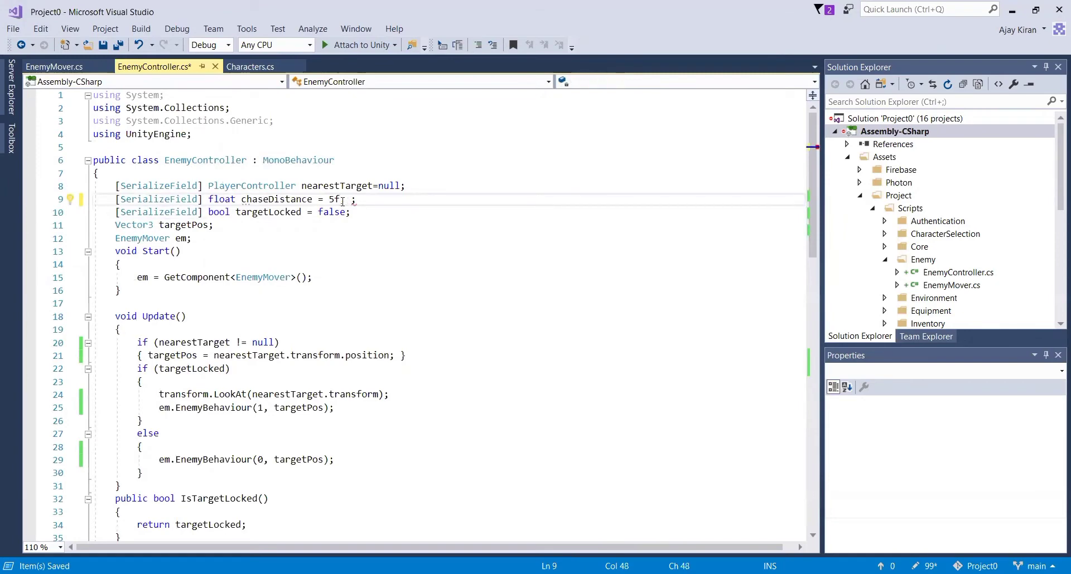
Declare suspicionTime=5f and timeSinceLastSawTarget=Mathf.Infinity beside chaseDistance on line 9.
{"action": "type", "text": "s"}
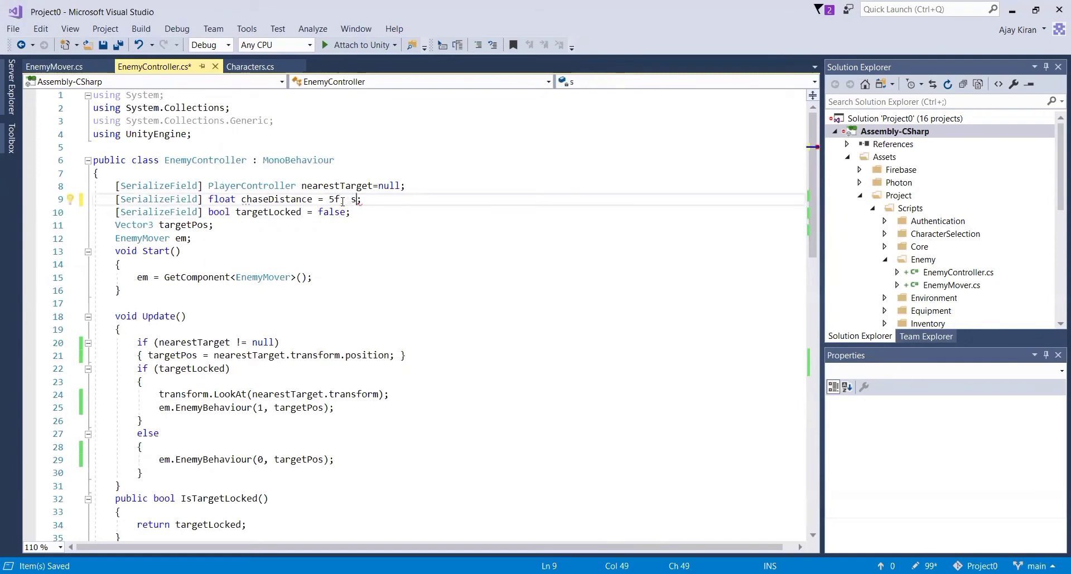
{"action": "type", "text": "uspicion"}
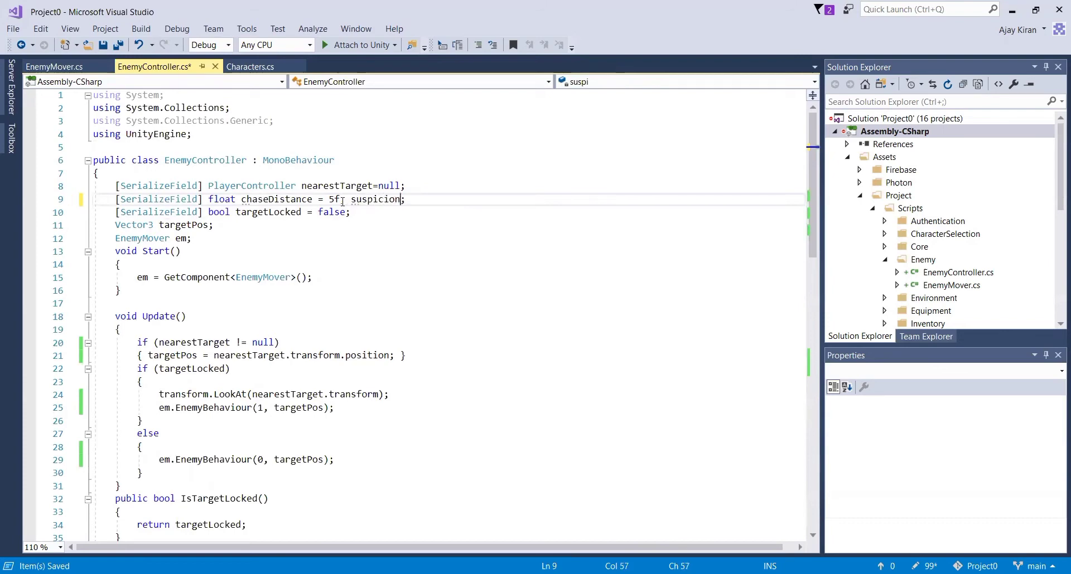
{"action": "type", "text": "Time"}
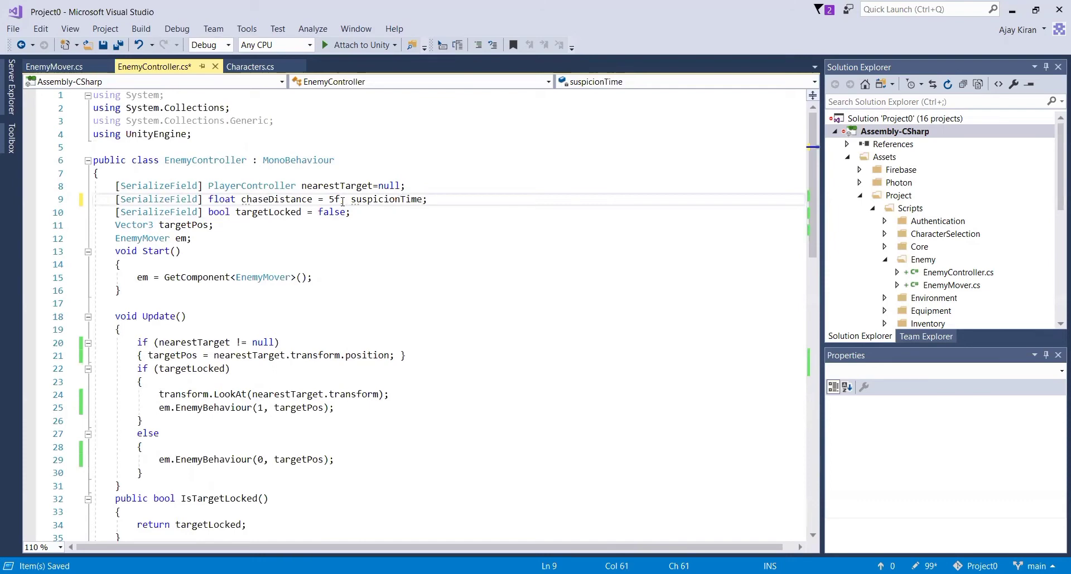
{"action": "type", "text": "=5f,"}
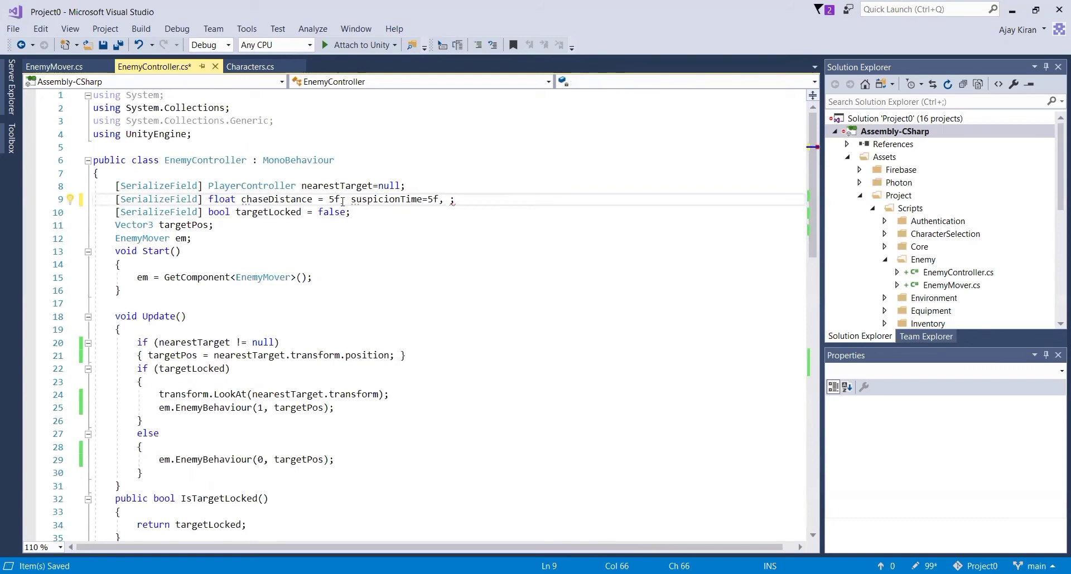
{"action": "type", "text": "timeSinceLast"}
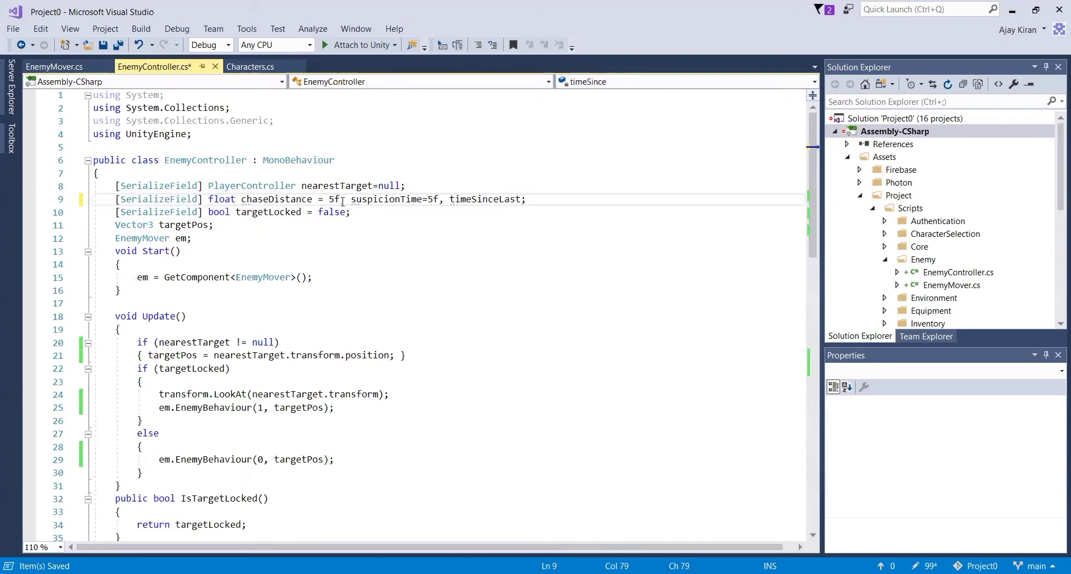
{"action": "type", "text": "SawT"}
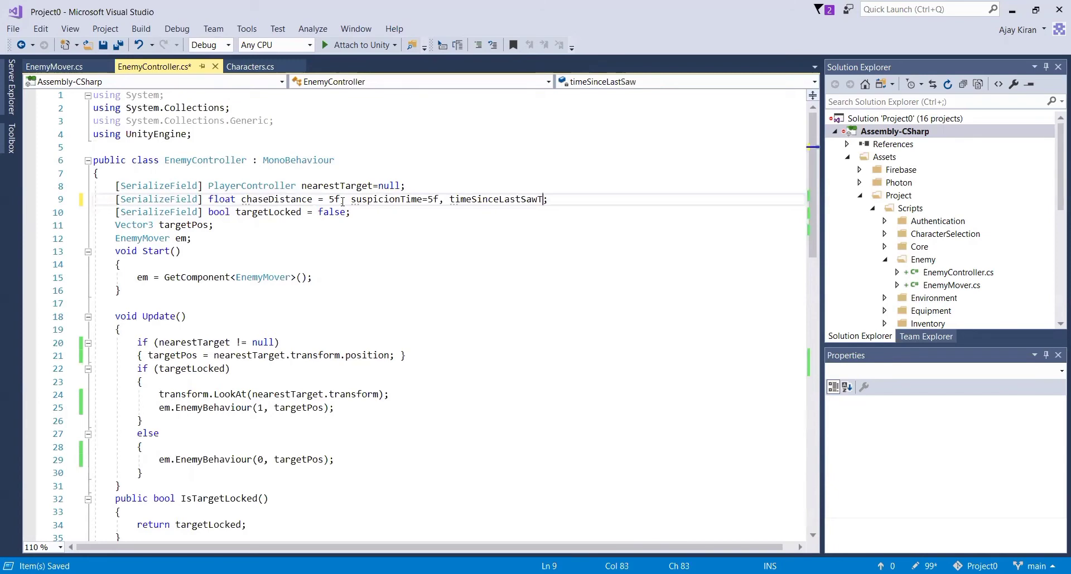
{"action": "type", "text": "argfet"}
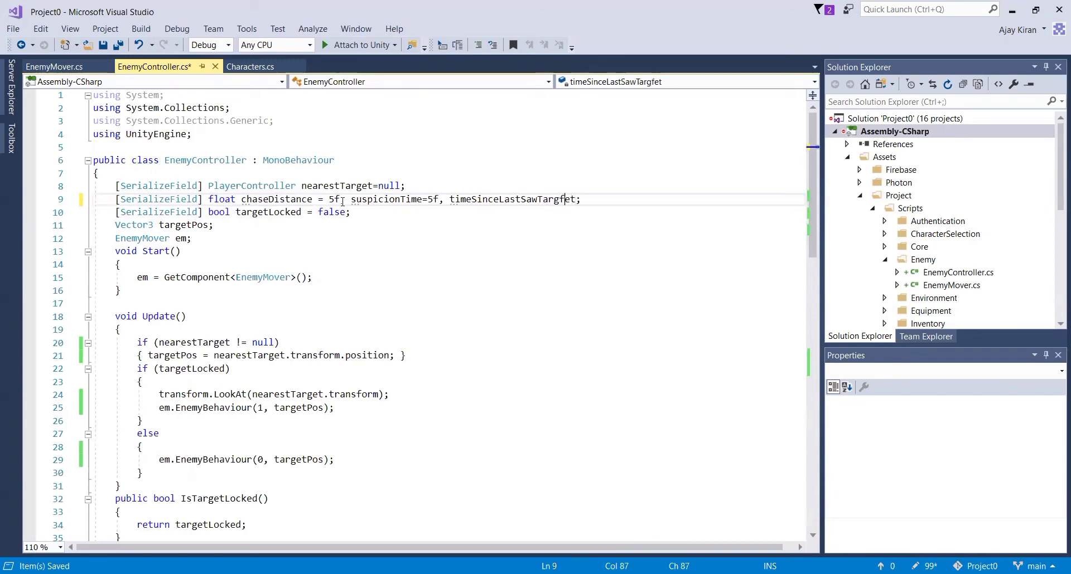
{"action": "type", "text": "M"}
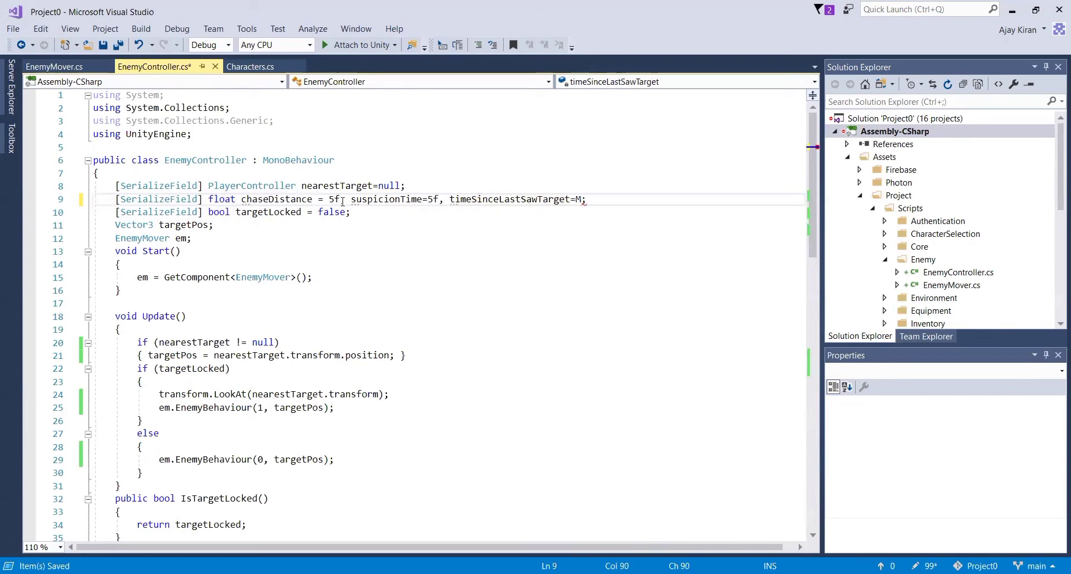
{"action": "type", "text": "athf.Infinity"}
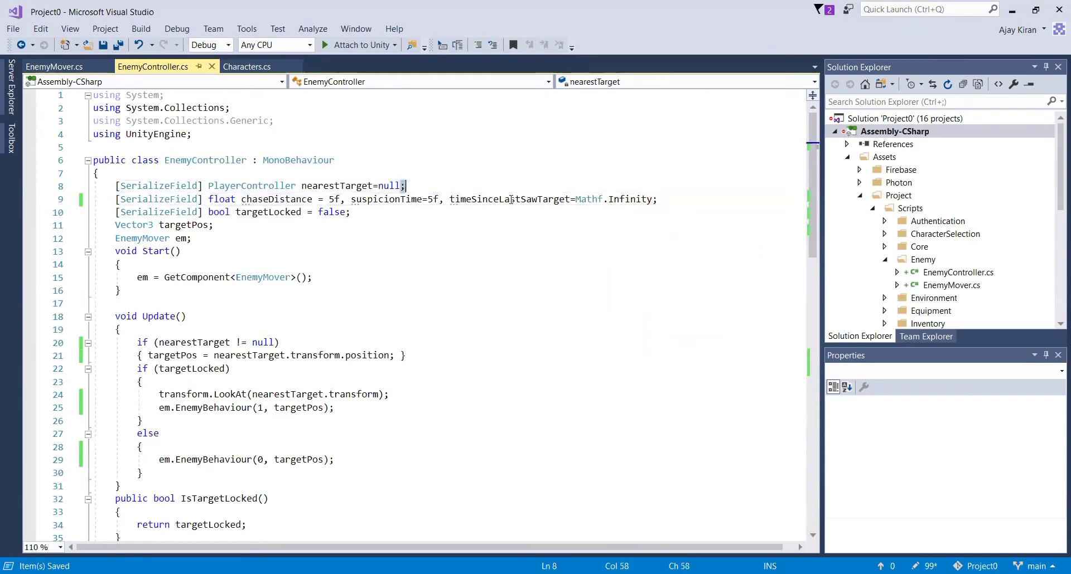
{"action": "double_click", "coordinate": [509, 198]}
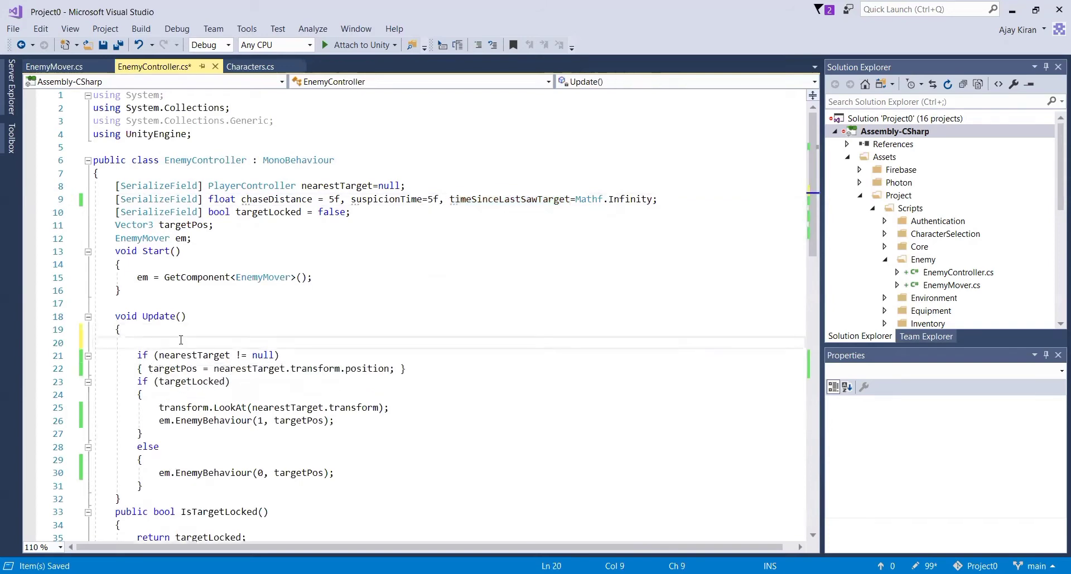
Start Update() with timeSinceLastSawTarget += Time.deltaTime and save.
{"action": "type", "text": "timeSinceLastSawTarget+"}
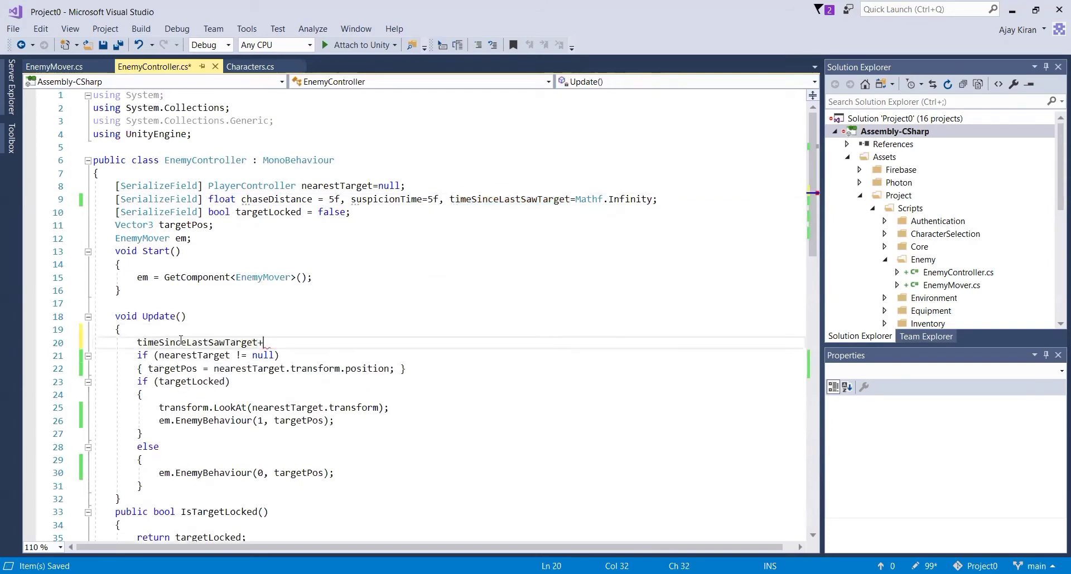
{"action": "type", "text": "="}
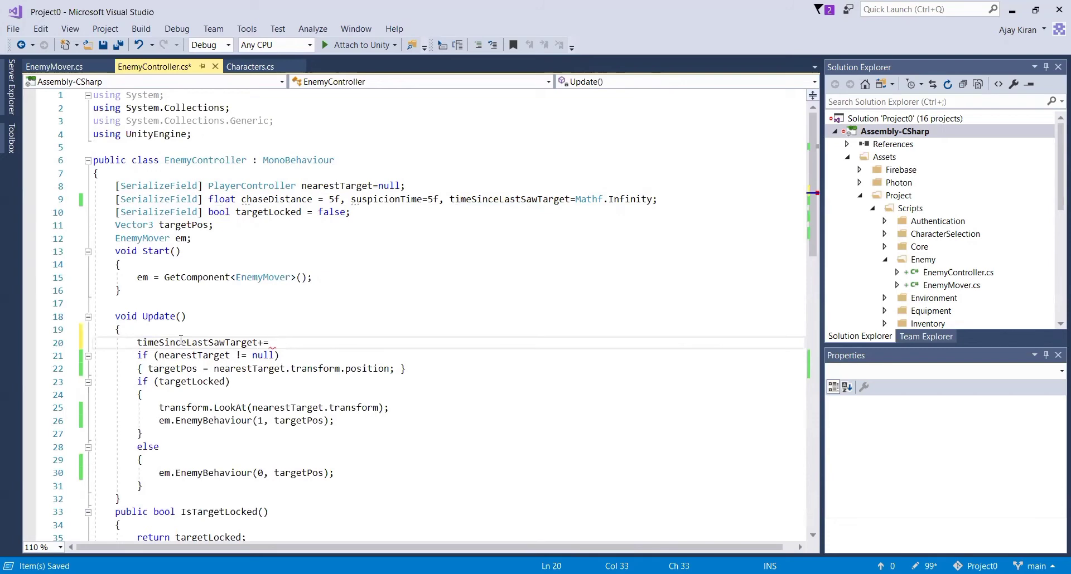
{"action": "type", "text": "T"}
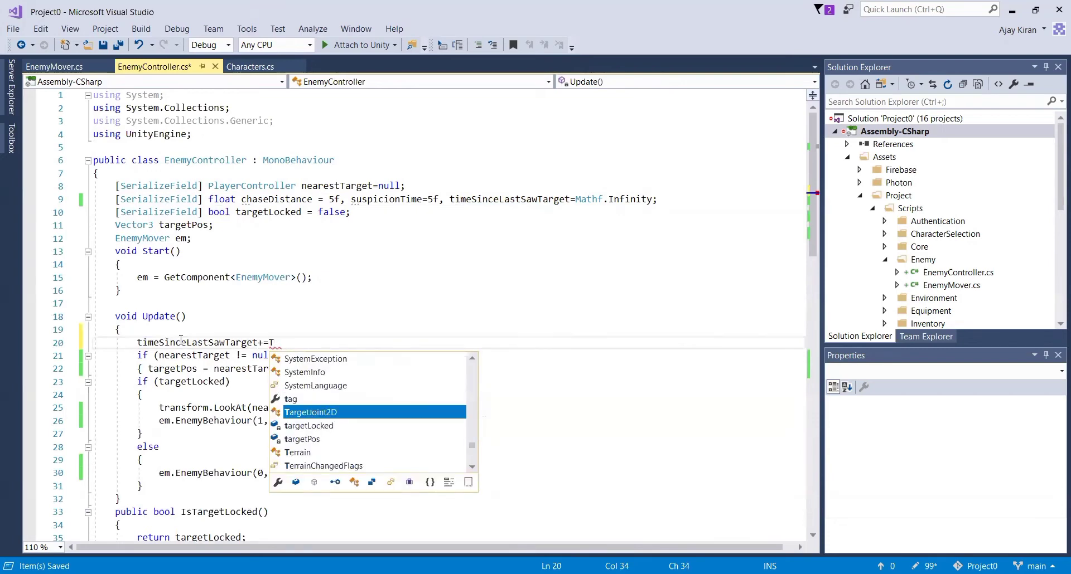
{"action": "type", "text": "ime.deltaTime;"}
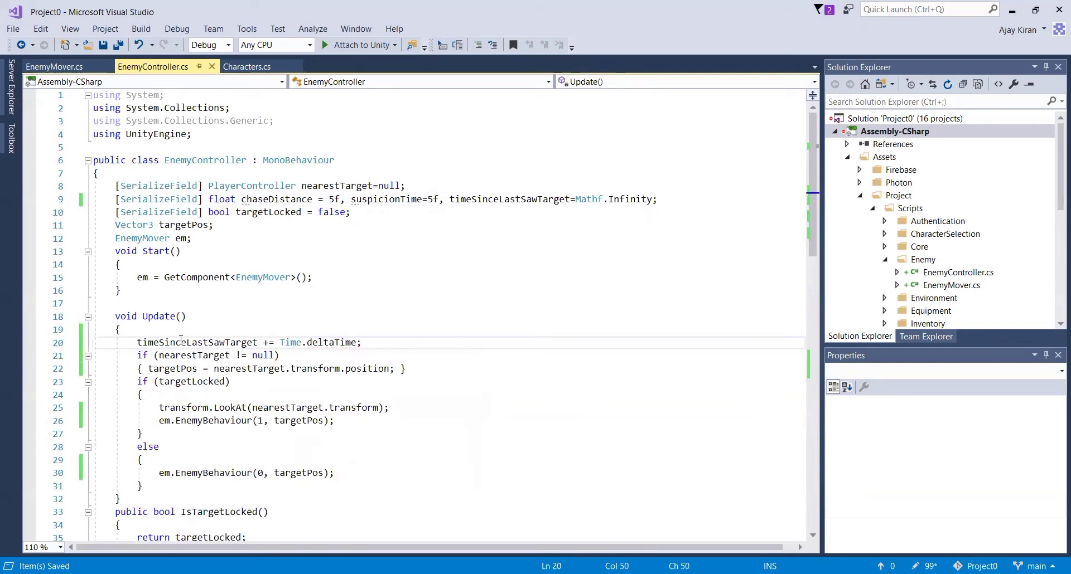
{"action": "scroll", "scroll_direction": "down", "scroll_amount": 3}
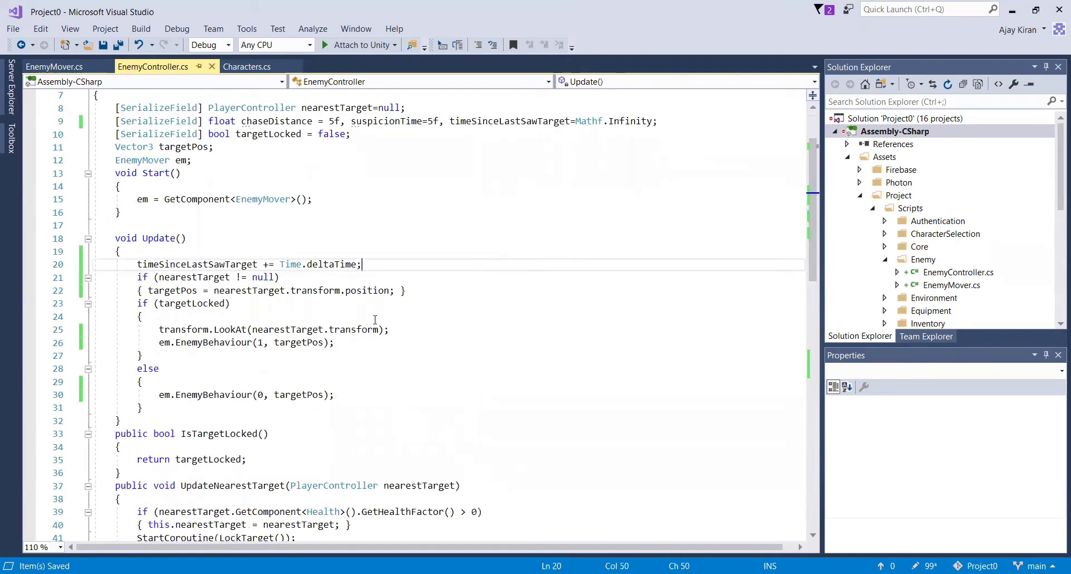
{"action": "scroll", "scroll_direction": "down", "scroll_amount": 3}
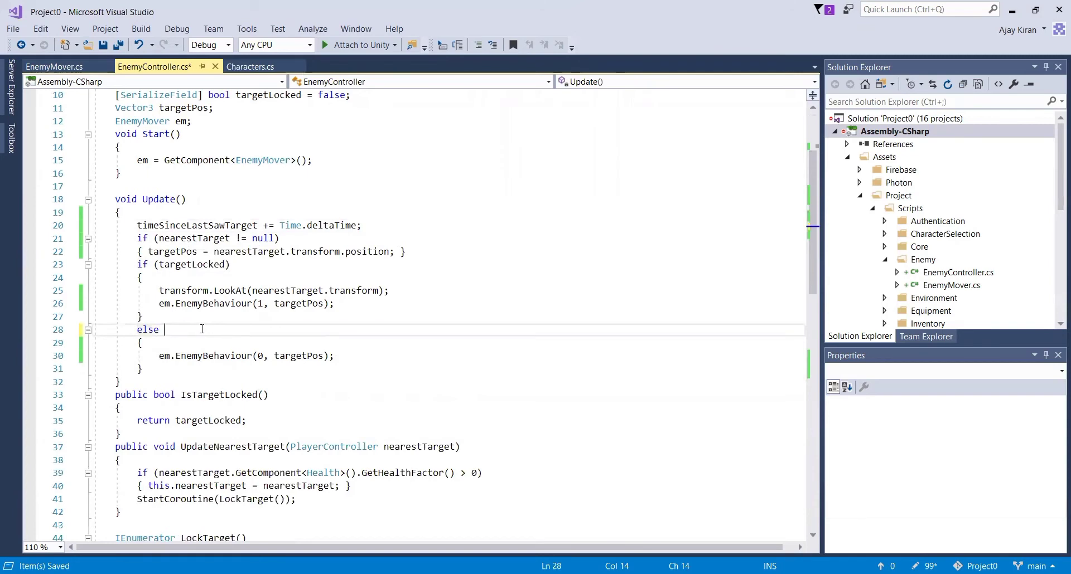
Turn the else into else if(timeSinceLastSawTarget<=suspicionTime) with an empty braced block.
{"action": "type", "text": "if"}
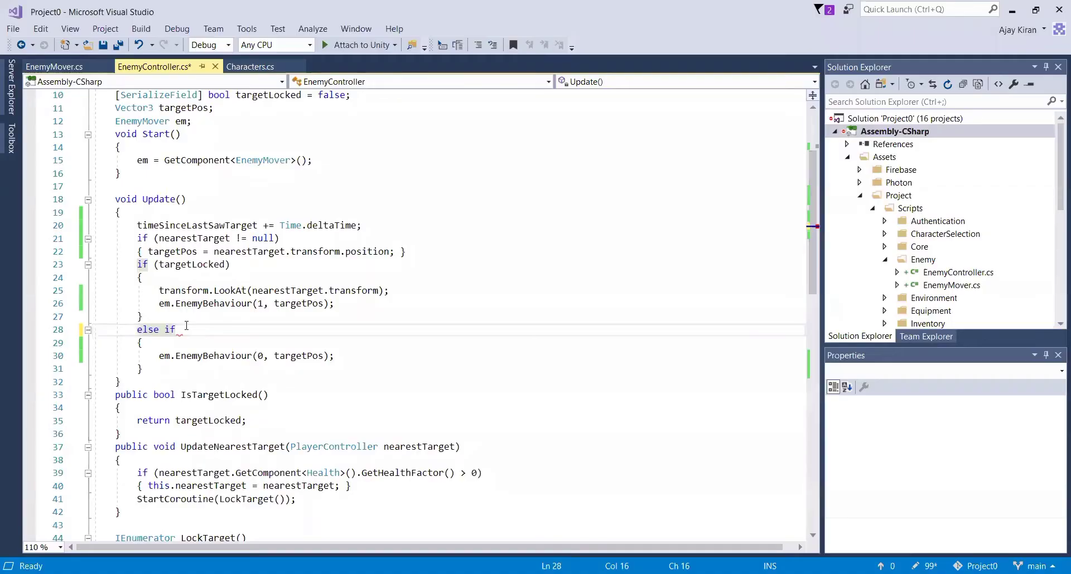
{"action": "type", "text": "()"}
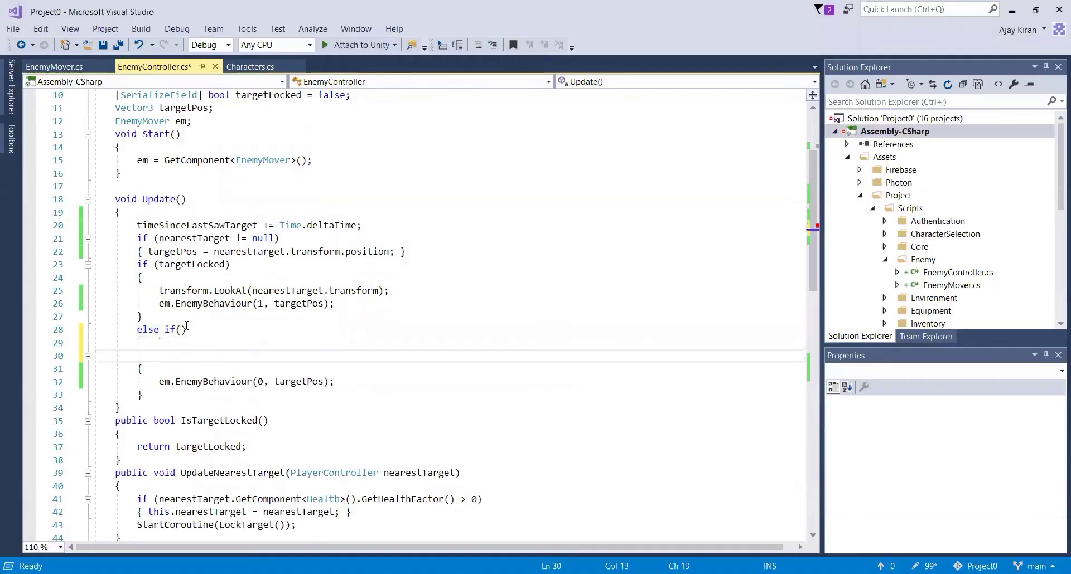
{"action": "left_click", "coordinate": [154, 342]}
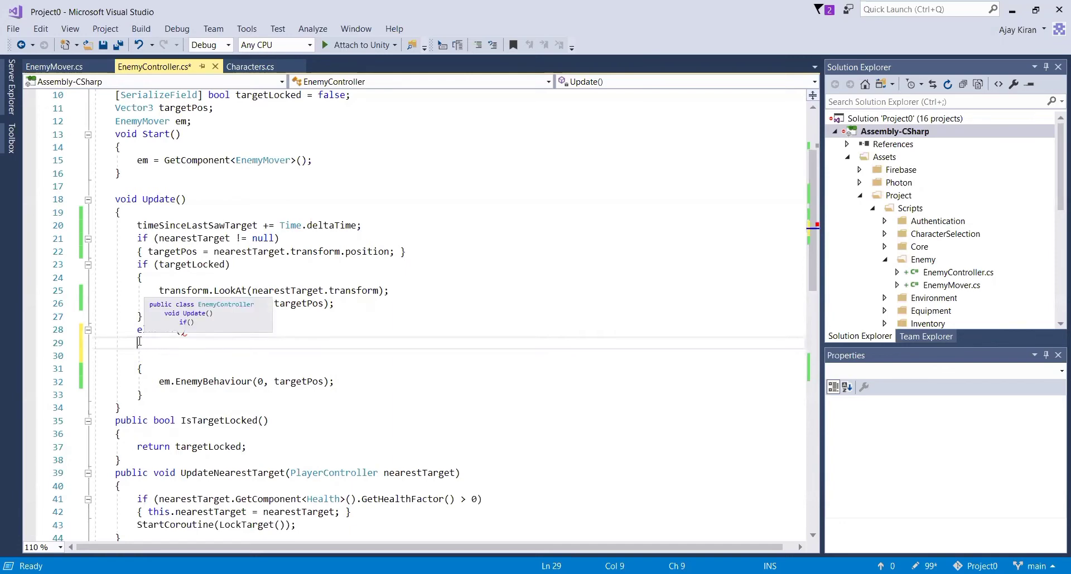
{"action": "key", "text": "enter"}
{"action": "type", "text": "{"}
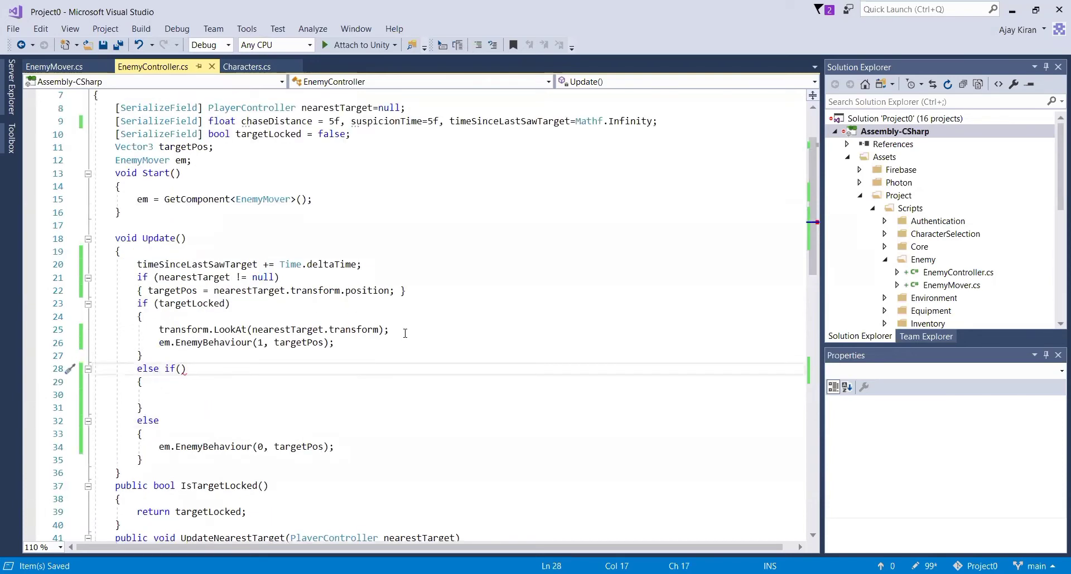
{"action": "type", "text": "t"}
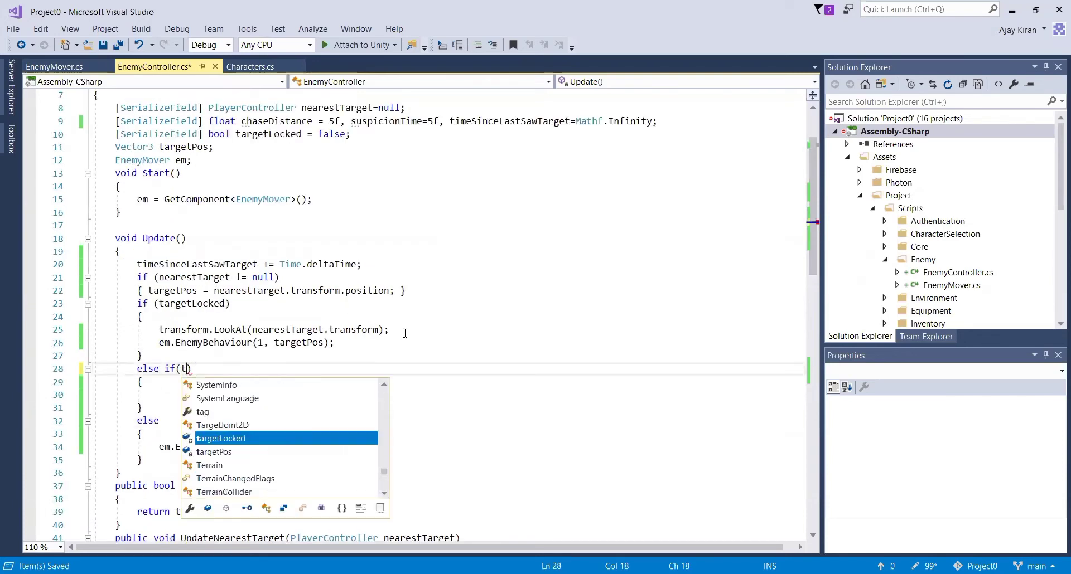
{"action": "type", "text": "ime"}
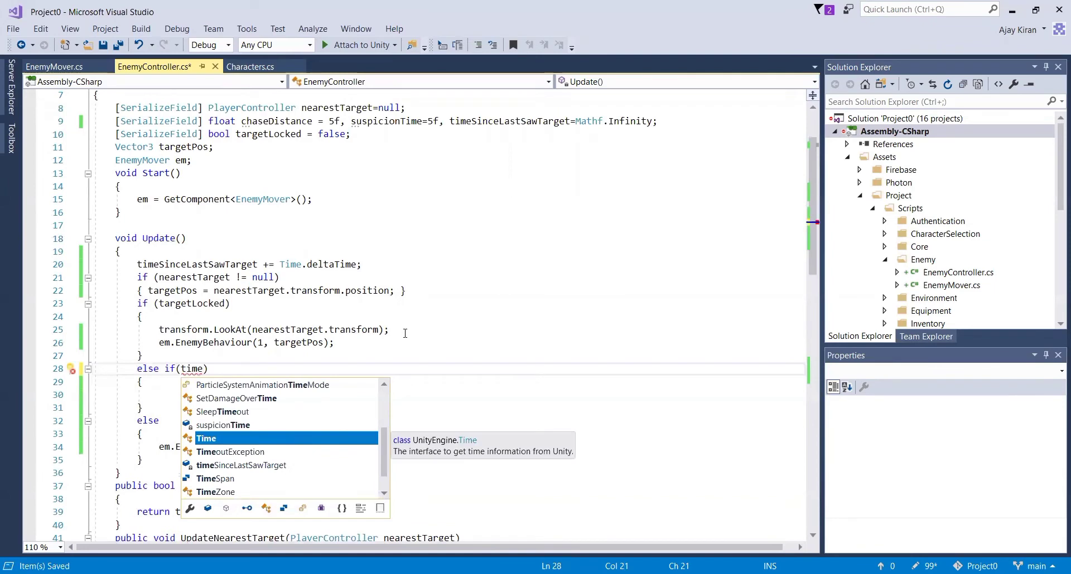
{"action": "type", "text": "esin"}
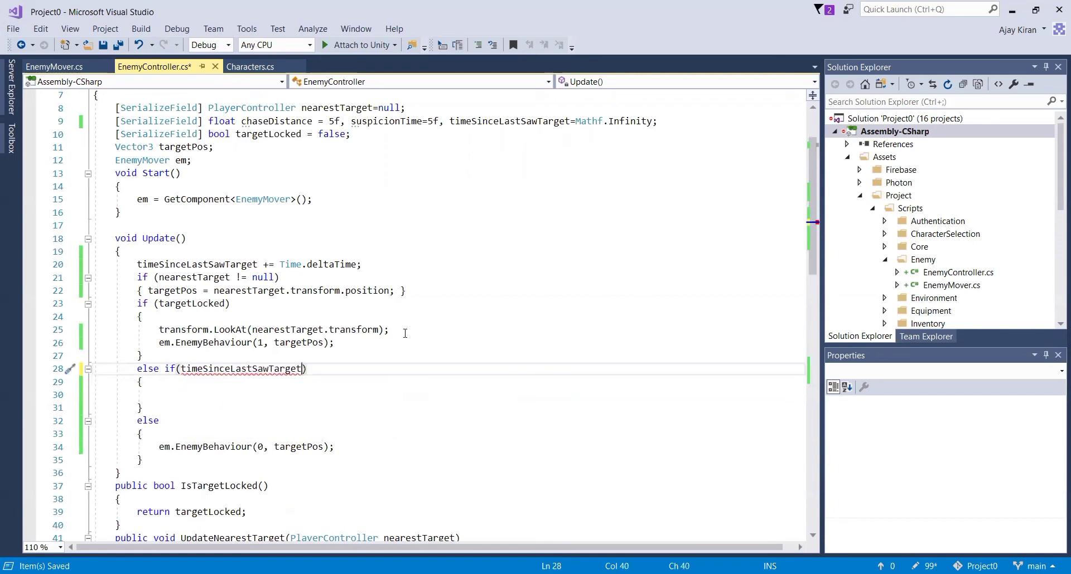
{"action": "type", "text": "<="}
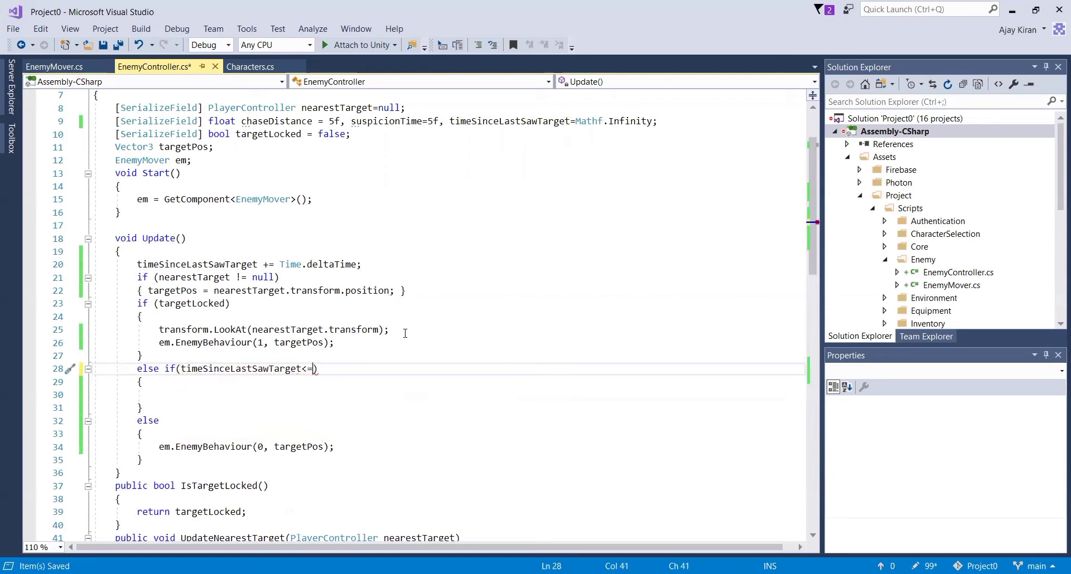
{"action": "type", "text": "suspicionTime"}
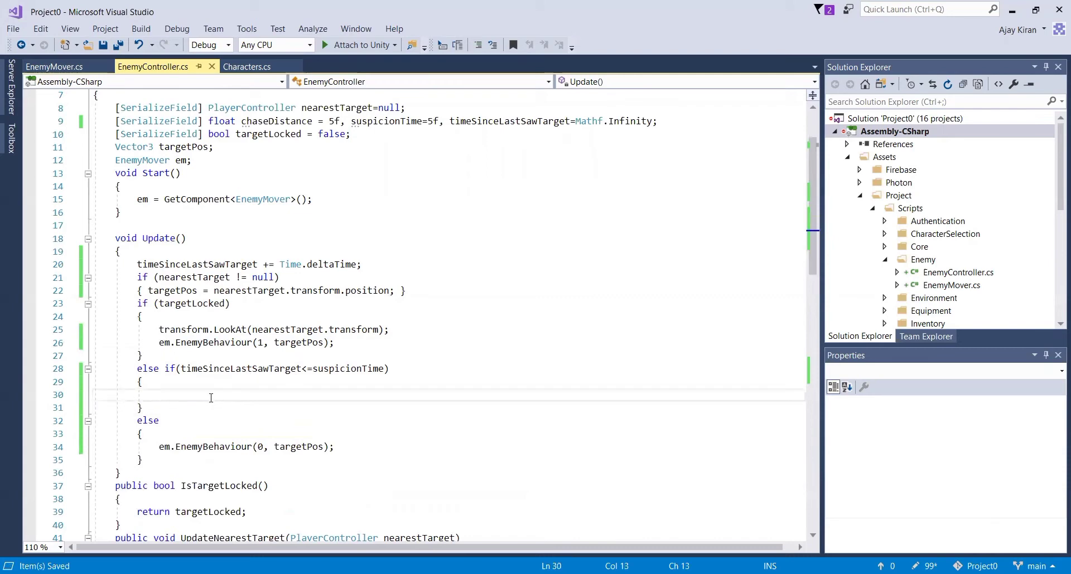
Call em.EnemyBehaviour(3, targetPos) inside the suspicion branch and save.
{"action": "type", "text": "em.EnemyBehaviour(, targetPos);"}
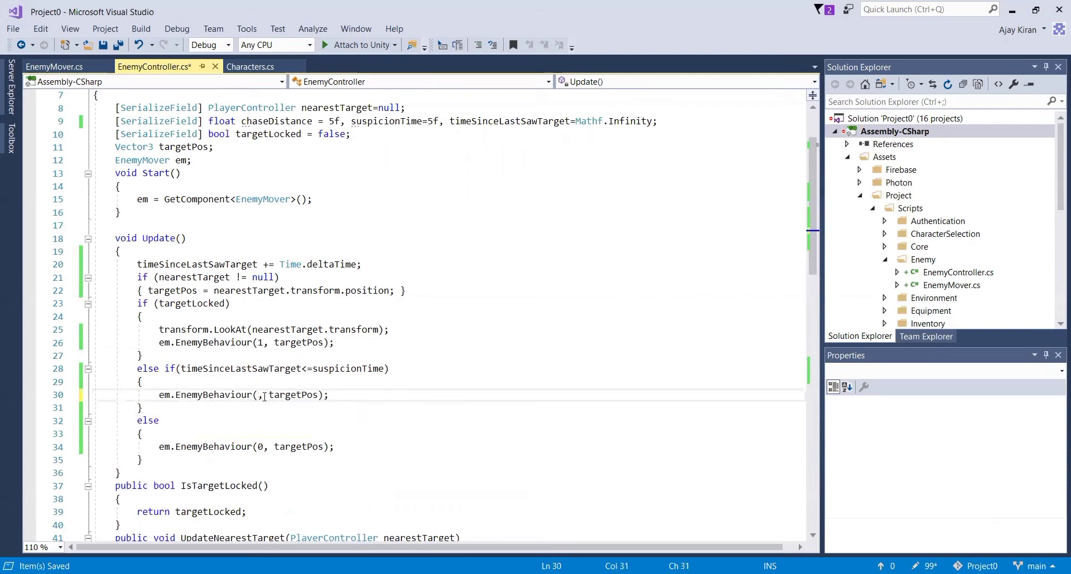
{"action": "type", "text": "3"}
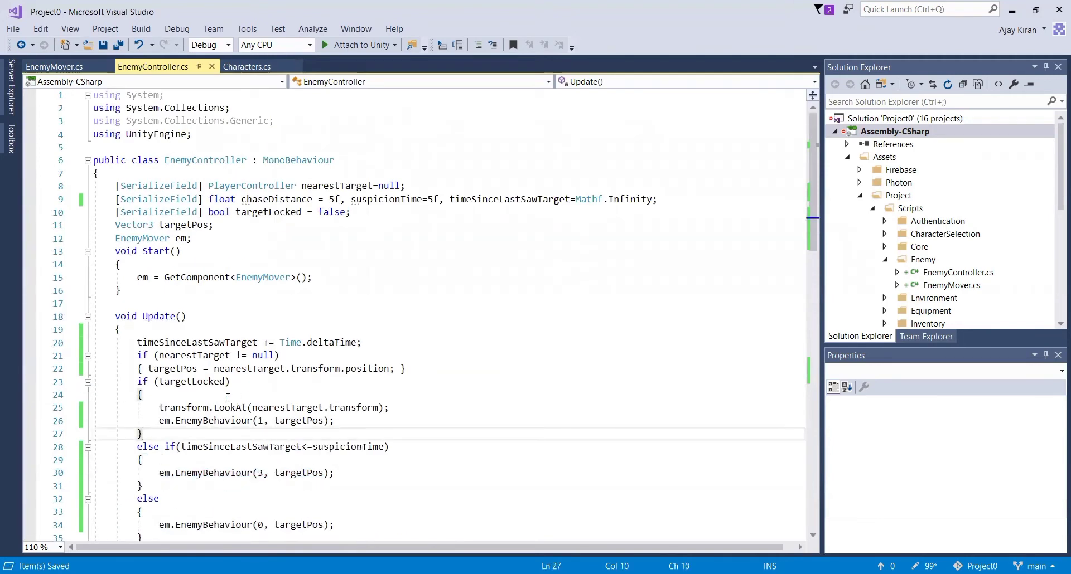
Add 'timeSinceLastSawTarget = 0;' above the LookAt call in the targetLocked branch, then move to EnemyMover.cs.
{"action": "scroll", "scroll_direction": "down", "scroll_amount": 3}
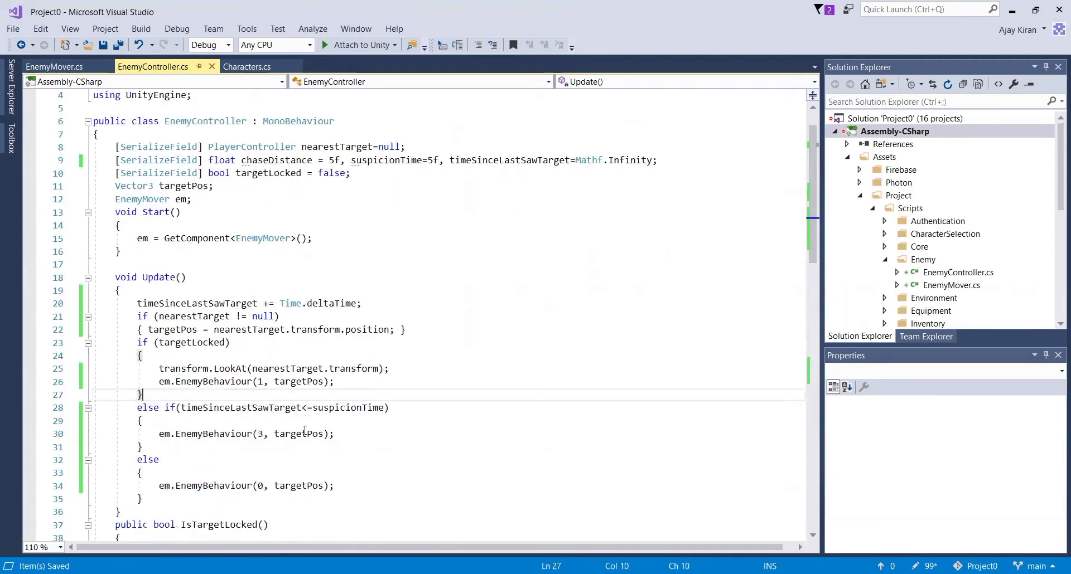
{"action": "double_click", "coordinate": [239, 408]}
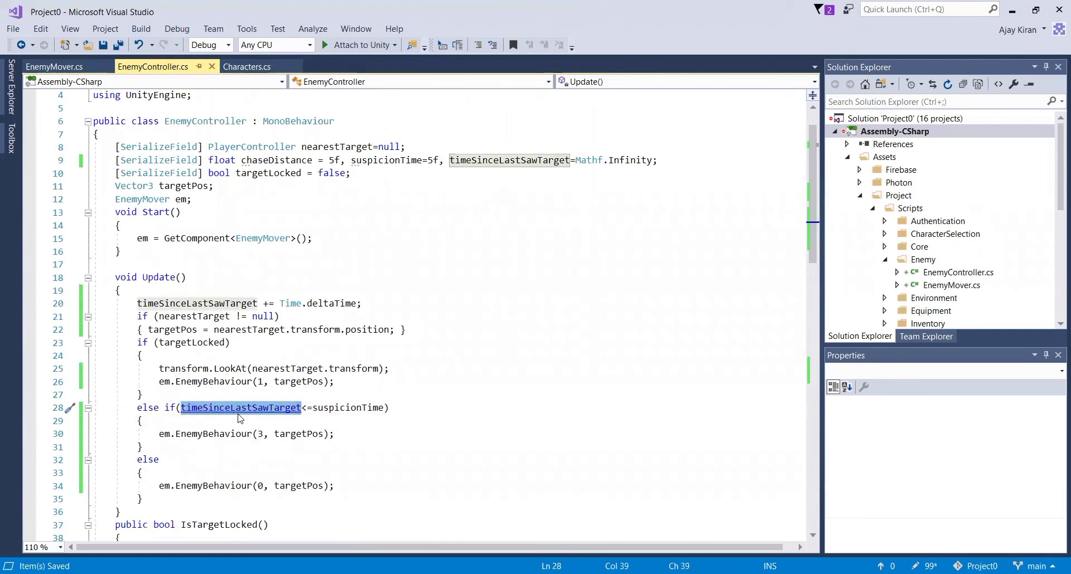
{"action": "left_click", "coordinate": [228, 369]}
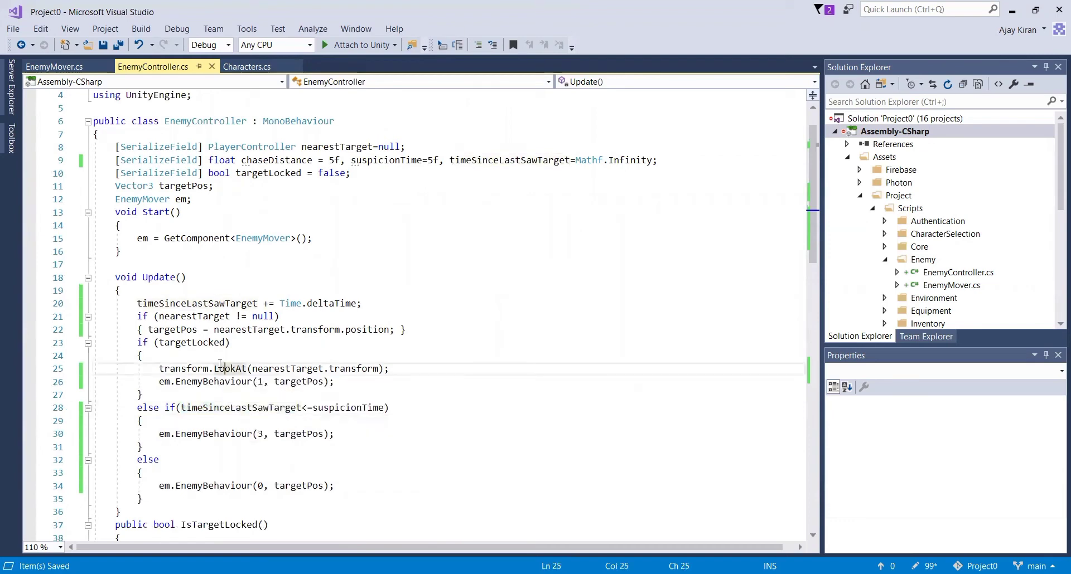
{"action": "key", "text": "Enter"}
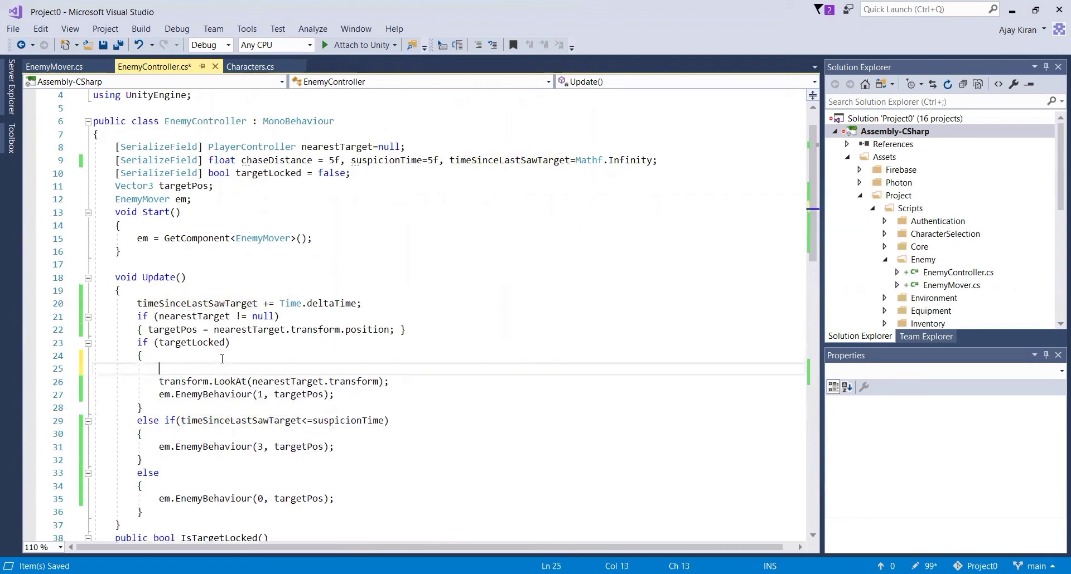
{"action": "type", "text": "timeSinceLastSawTarget=0"}
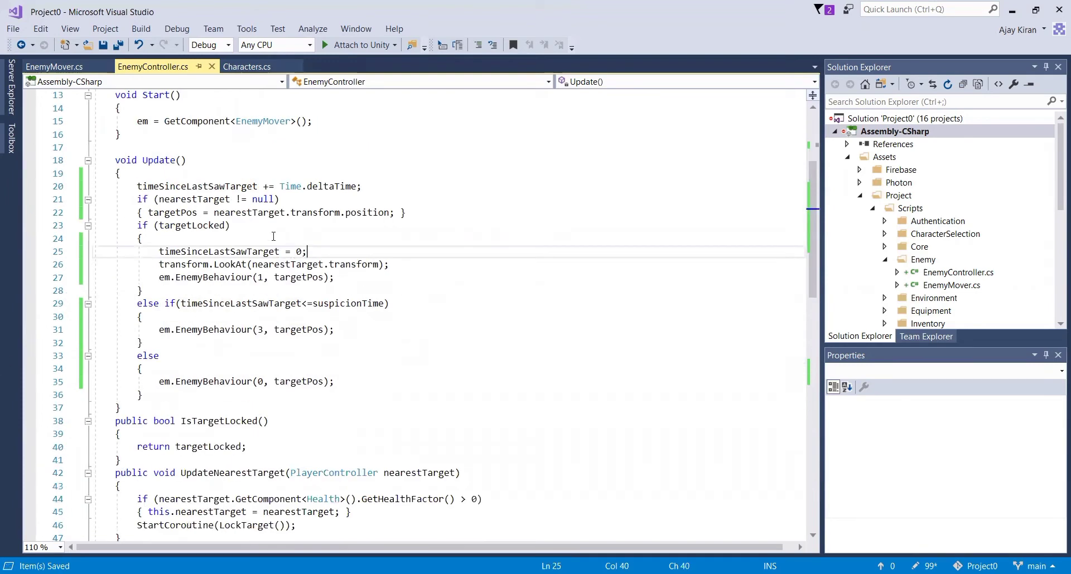
{"action": "left_click", "coordinate": [54, 65]}
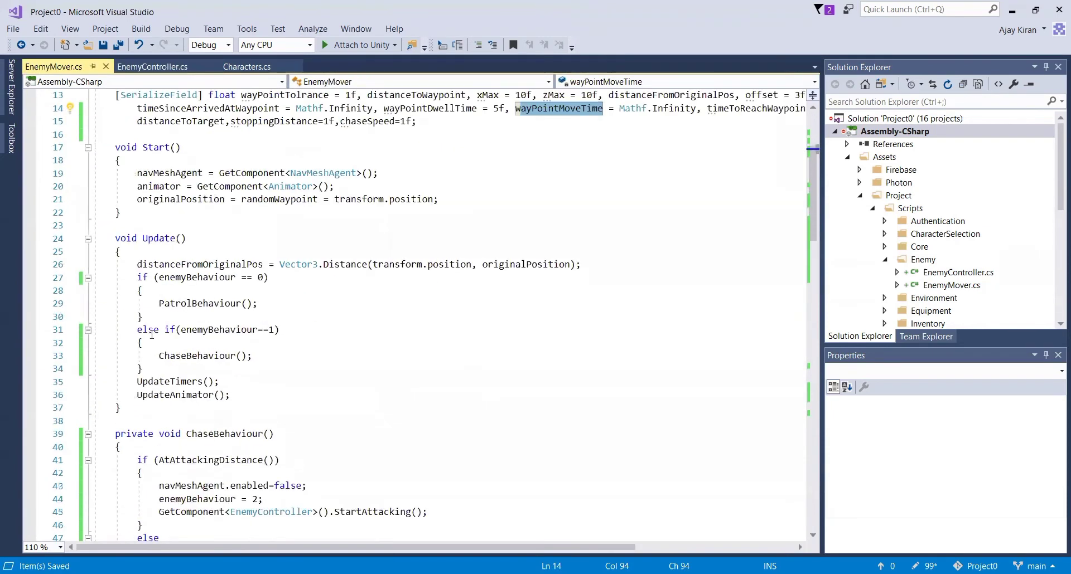
Add an 'else if (enemyBehaviour == 3)' branch to EnemyMover's Update.
{"action": "type", "text": "ev"}
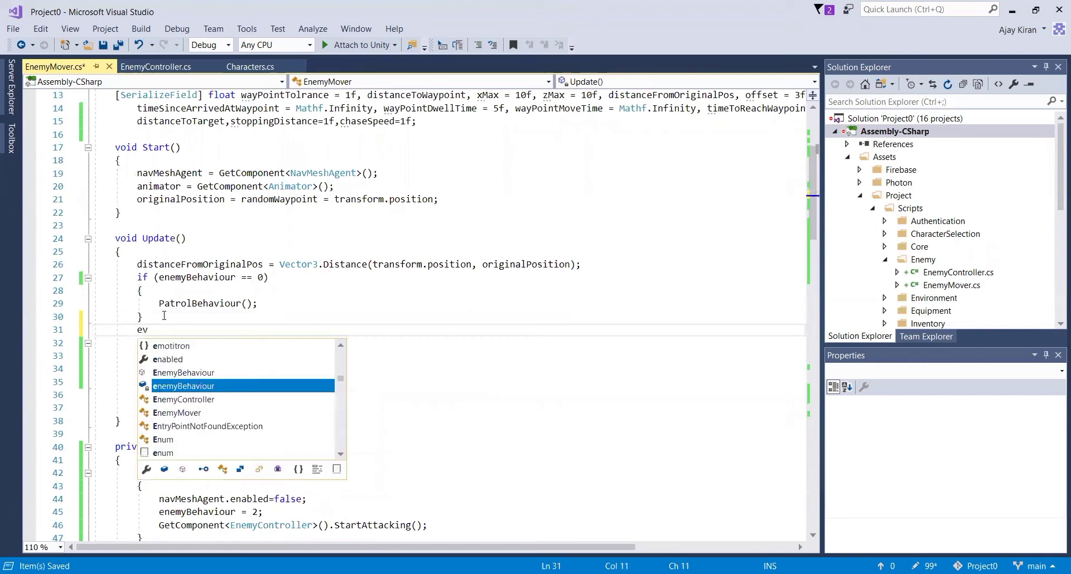
{"action": "type", "text": "lse if("}
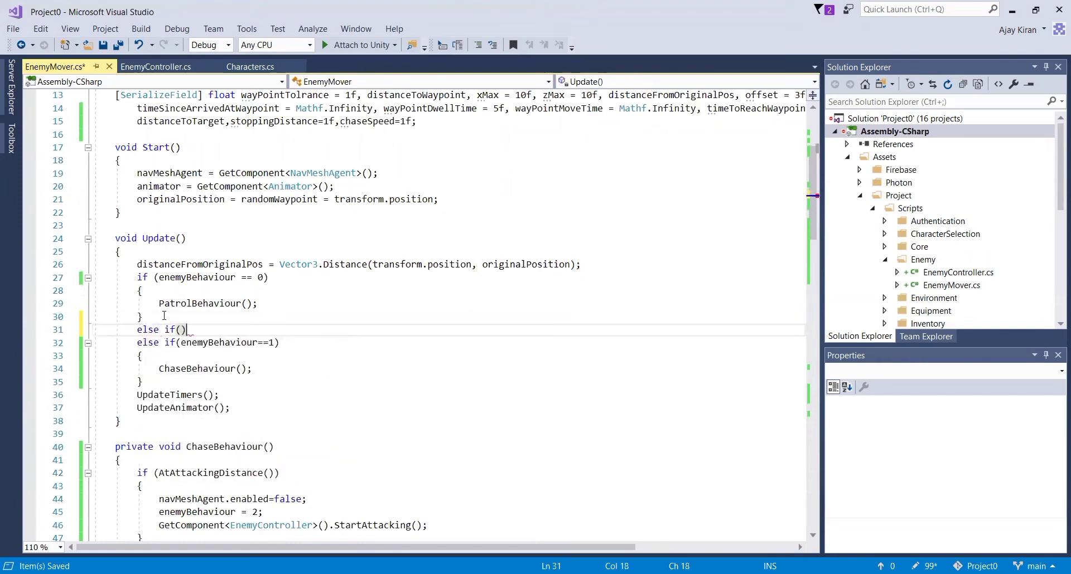
{"action": "type", "text": "enemyBehaviour"}
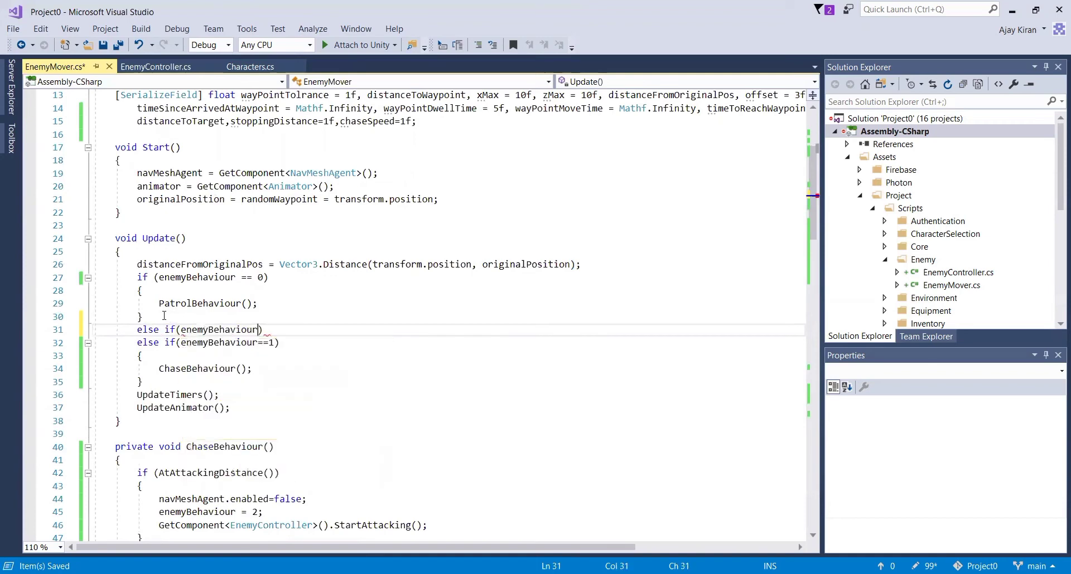
{"action": "type", "text": "=-=3"}
{"action": "type", "text": "{"}
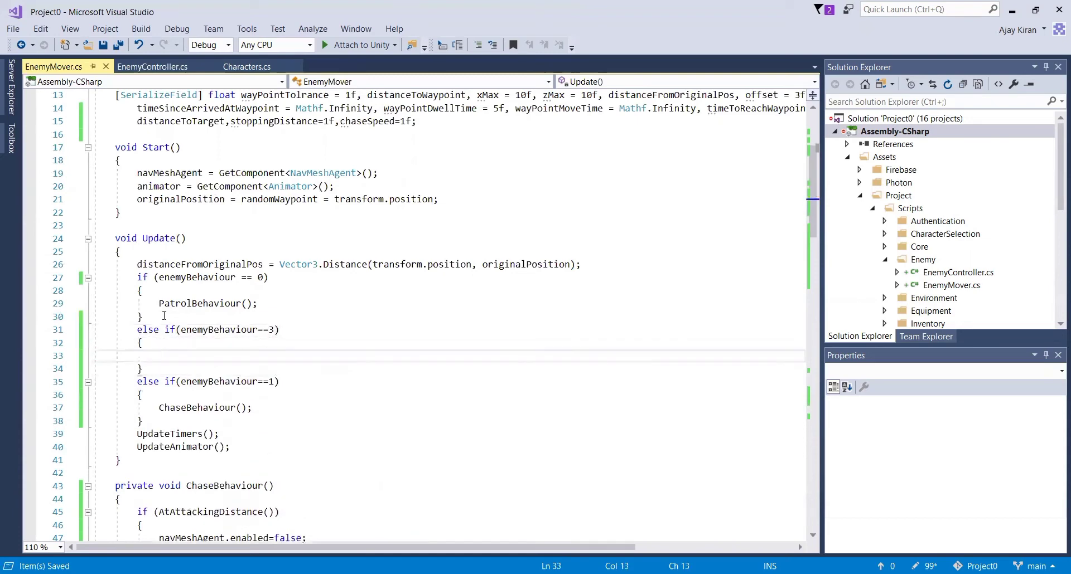
Call SuspicionBehaviour() inside that branch and generate its method stub.
{"action": "type", "text": "s"}
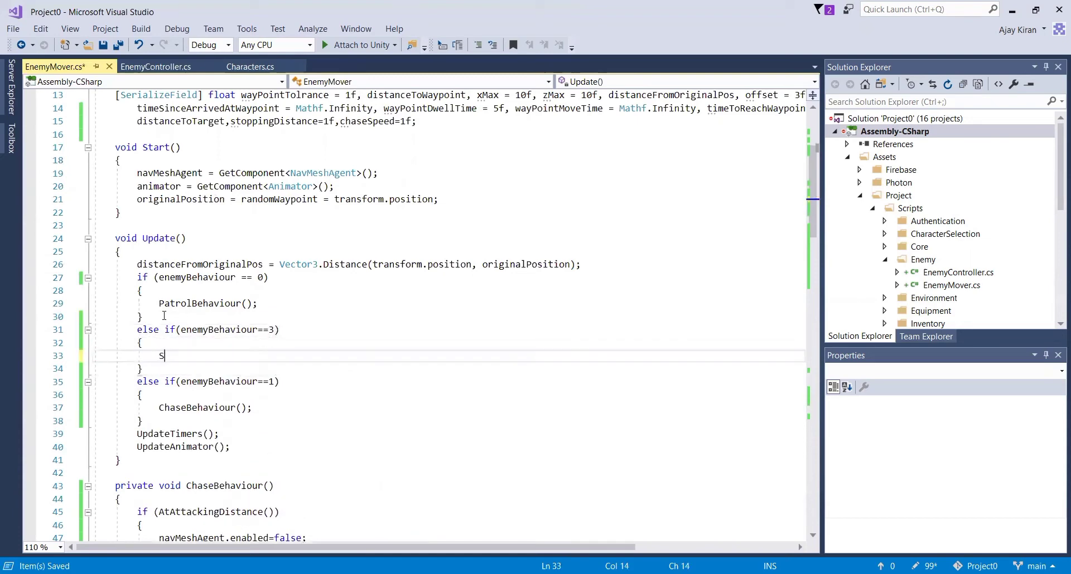
{"action": "type", "text": "uspici"}
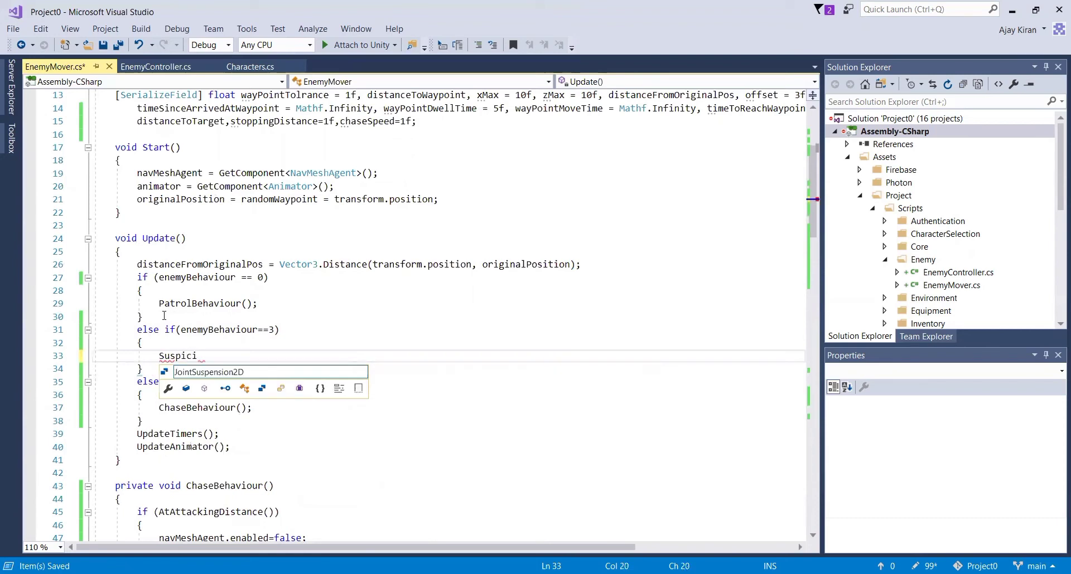
{"action": "type", "text": "onBeha"}
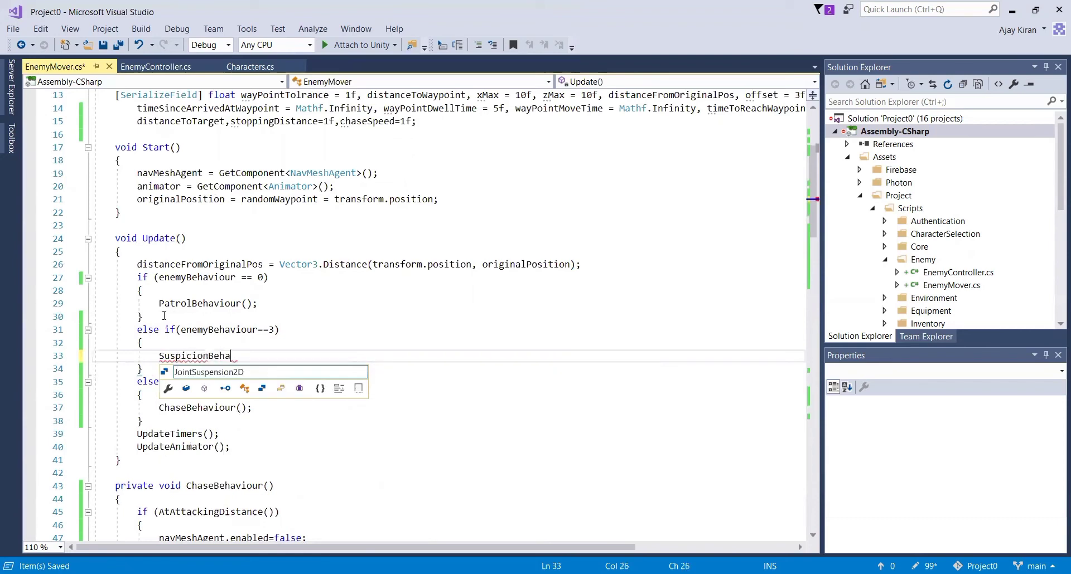
{"action": "type", "text": "viour();"}
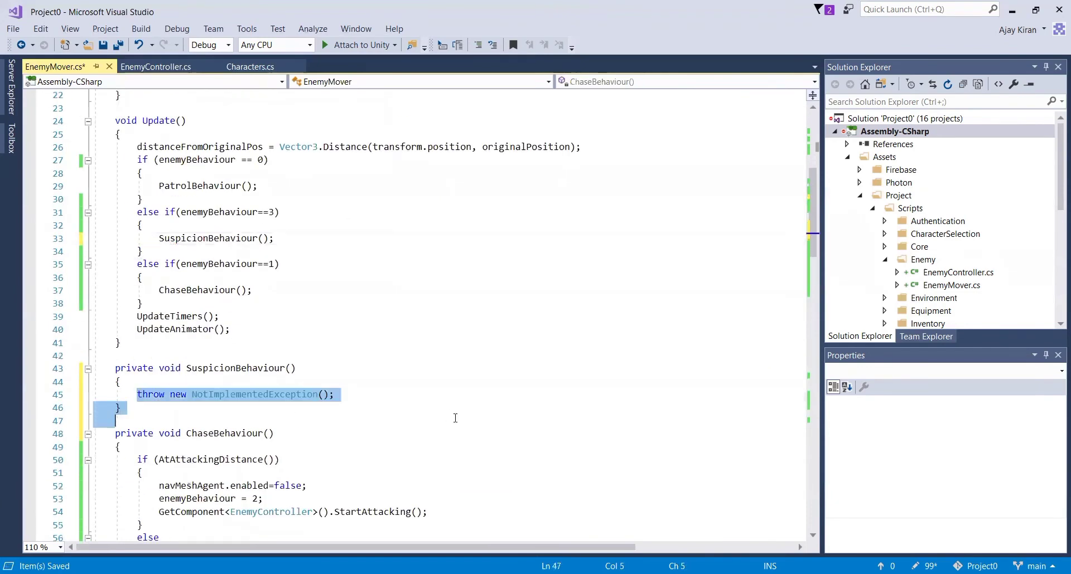
Replace SuspicionBehaviour's placeholder throw with 'navMeshAgent.enabled = false;'.
{"action": "key", "text": "Delete"}
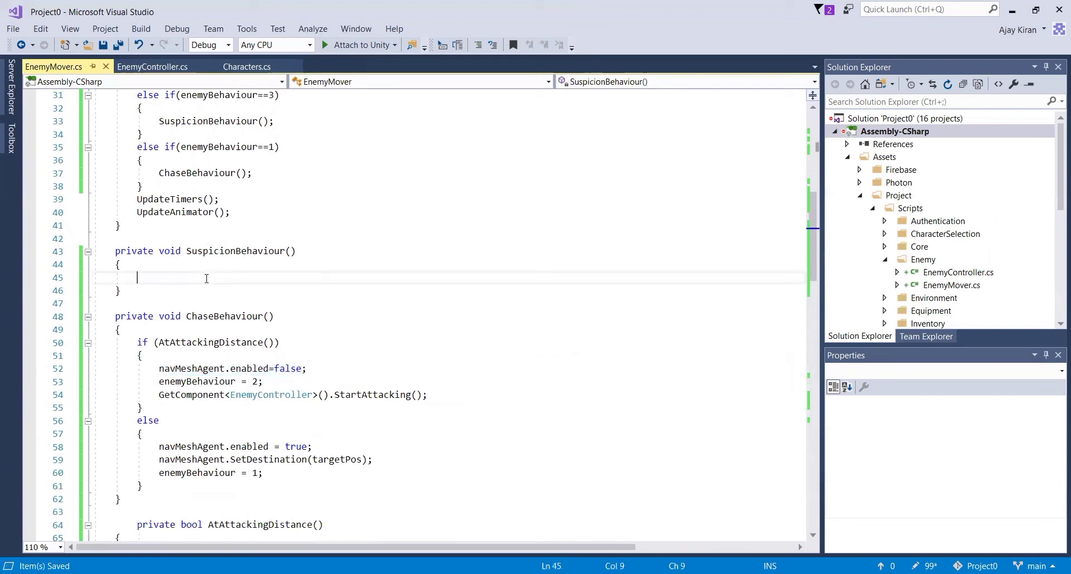
{"action": "type", "text": "navMeshAgent.enabled = false;"}
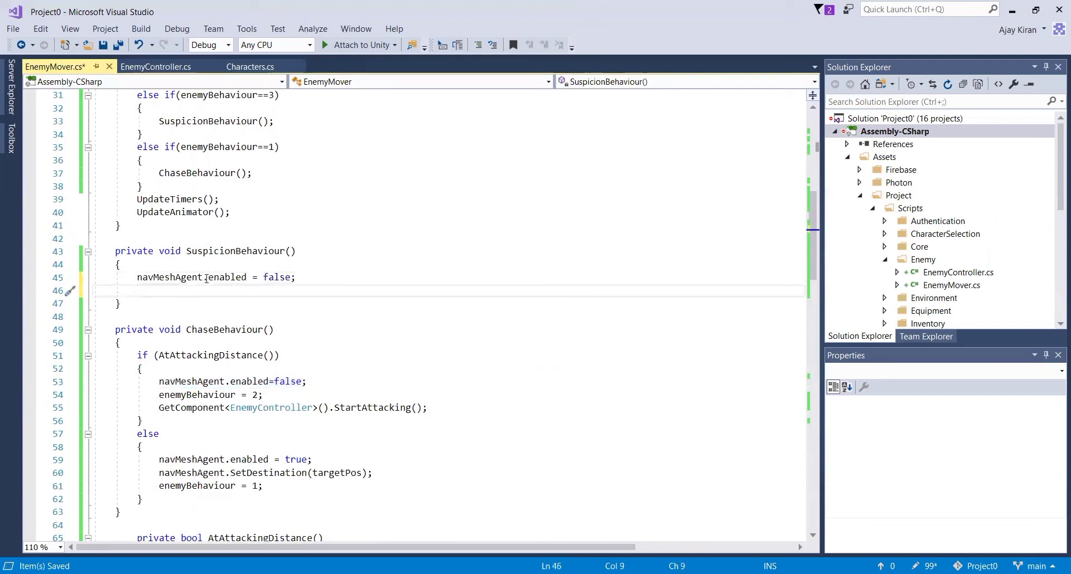
Add 'animator.SetBool("Suspicion", true);' to SuspicionBehaviour, save, and select that line for reuse.
{"action": "type", "text": "anim"}
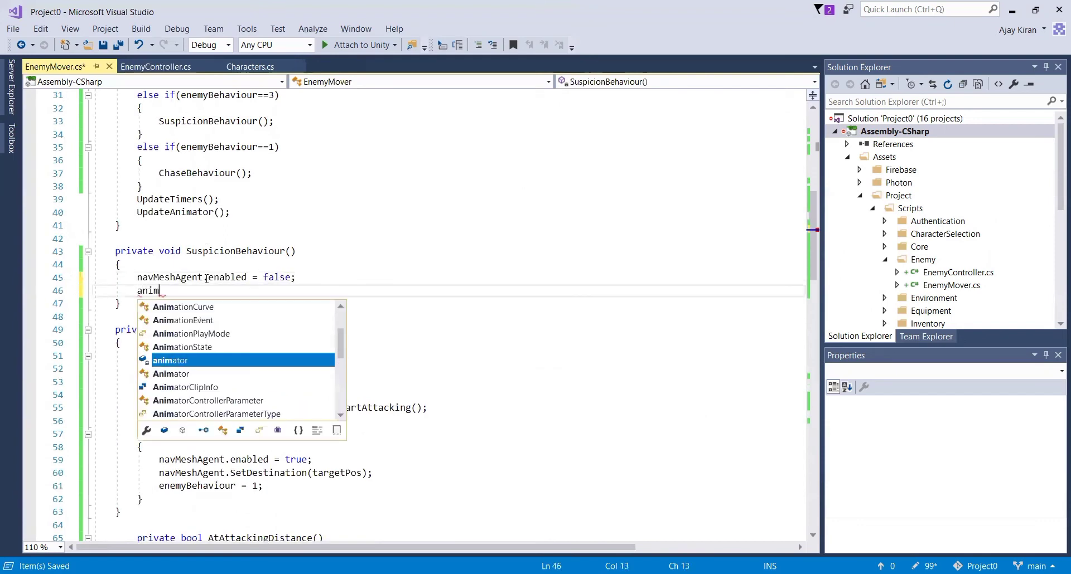
{"action": "type", "text": "ator."}
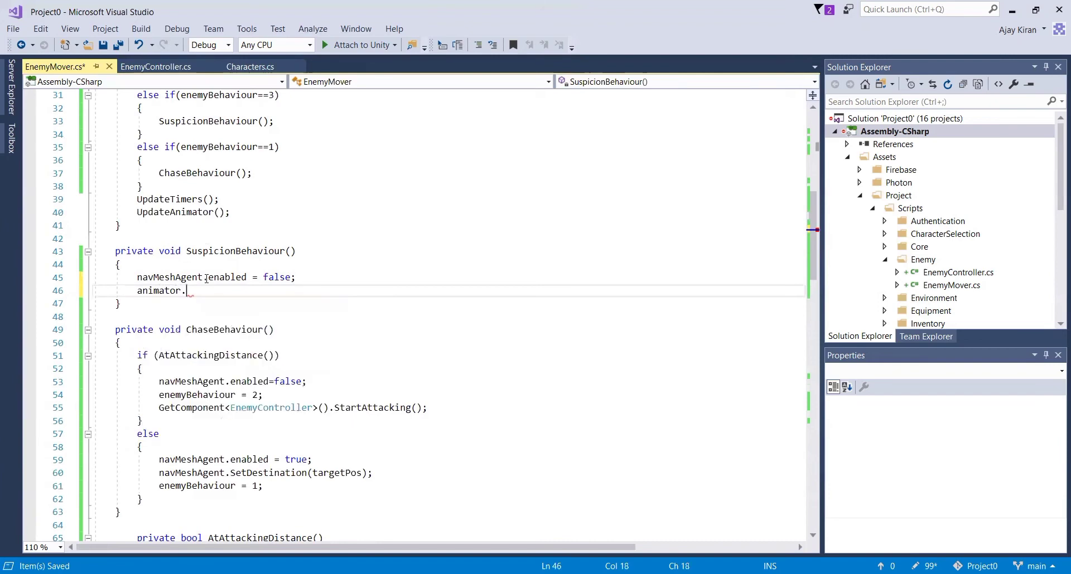
{"action": "type", "text": "SetBool("}
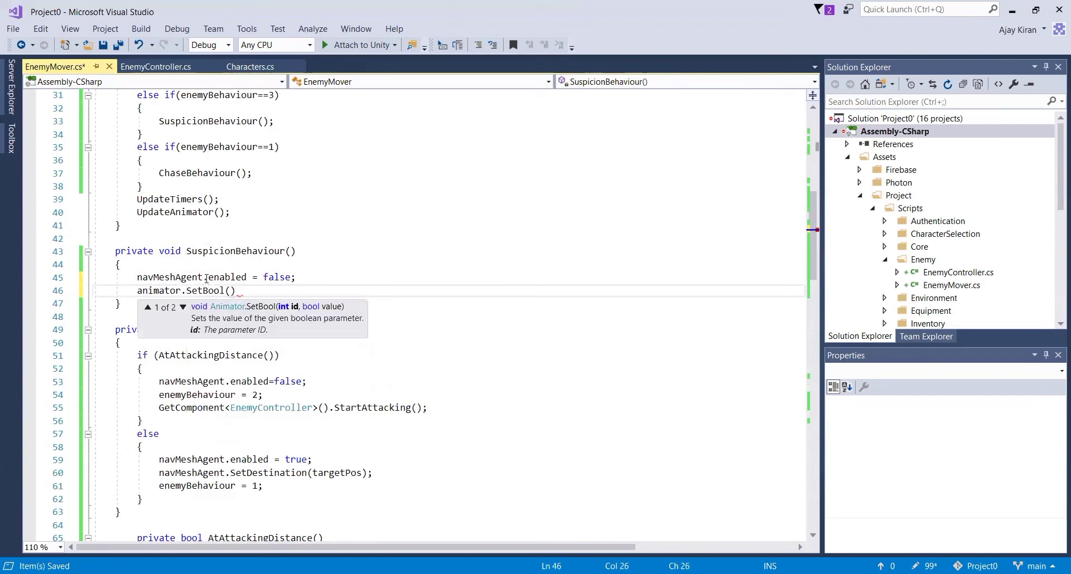
{"action": "type", "text": "\"Sus\""}
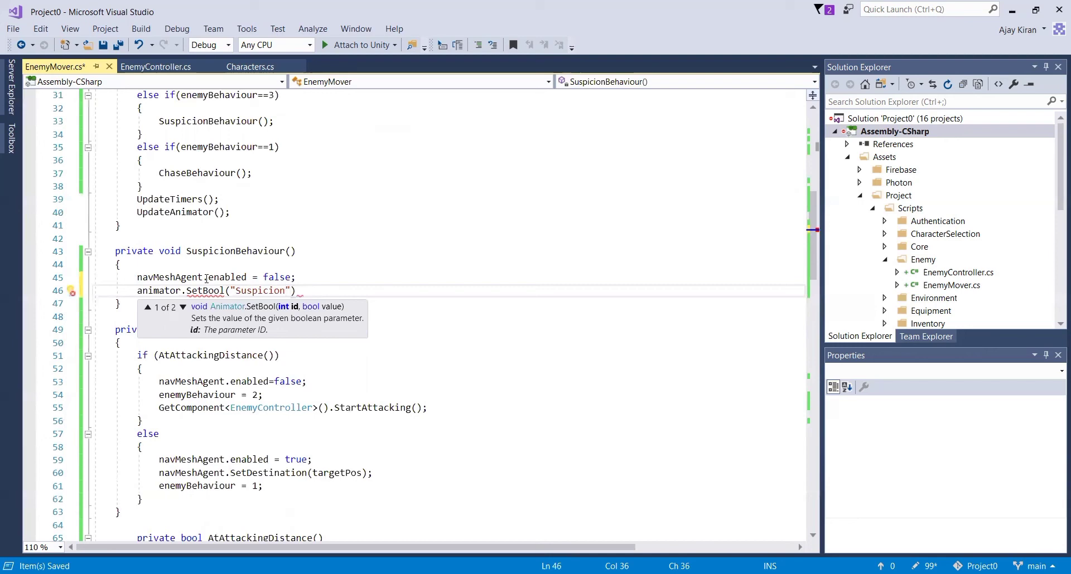
{"action": "type", "text": ",tru"}
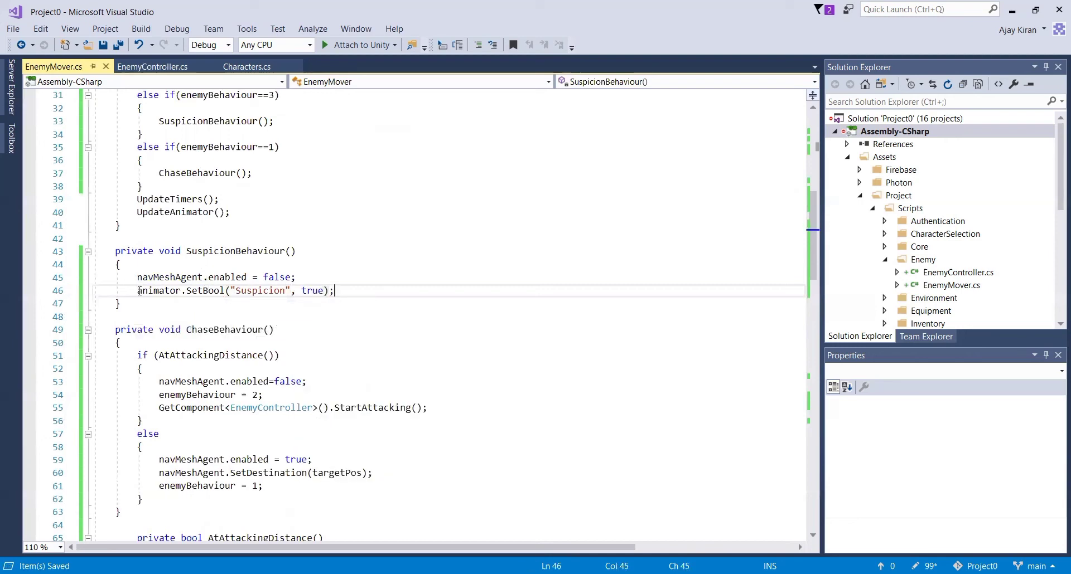
{"action": "triple_click", "coordinate": [205, 290]}
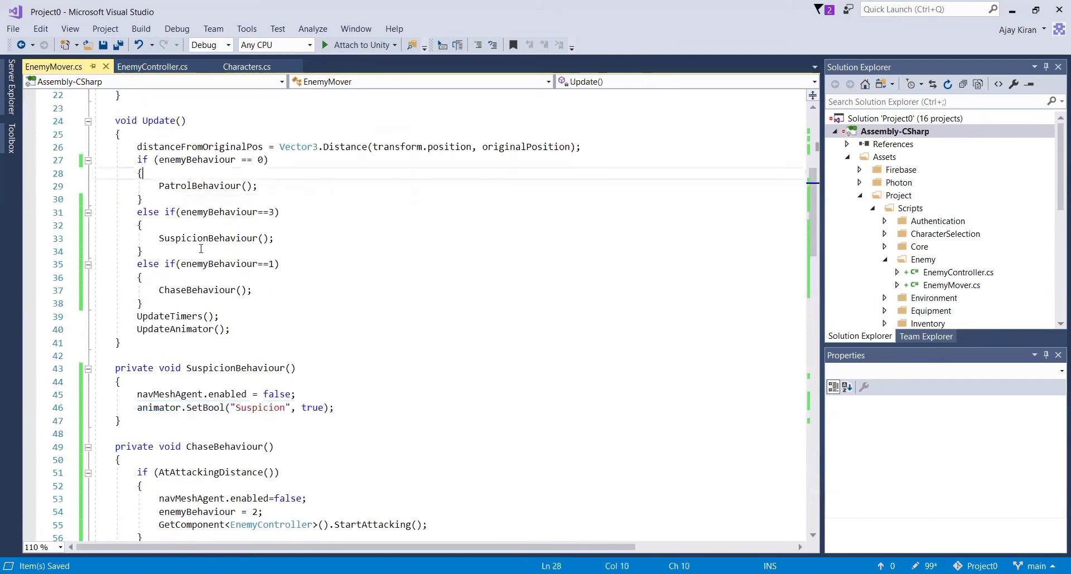
Add 'animator.SetBool("Suspicion", false);' at the top of PatrolBehaviour and ChaseBehaviour and save.
{"action": "scroll", "scroll_direction": "down", "scroll_amount": 3}
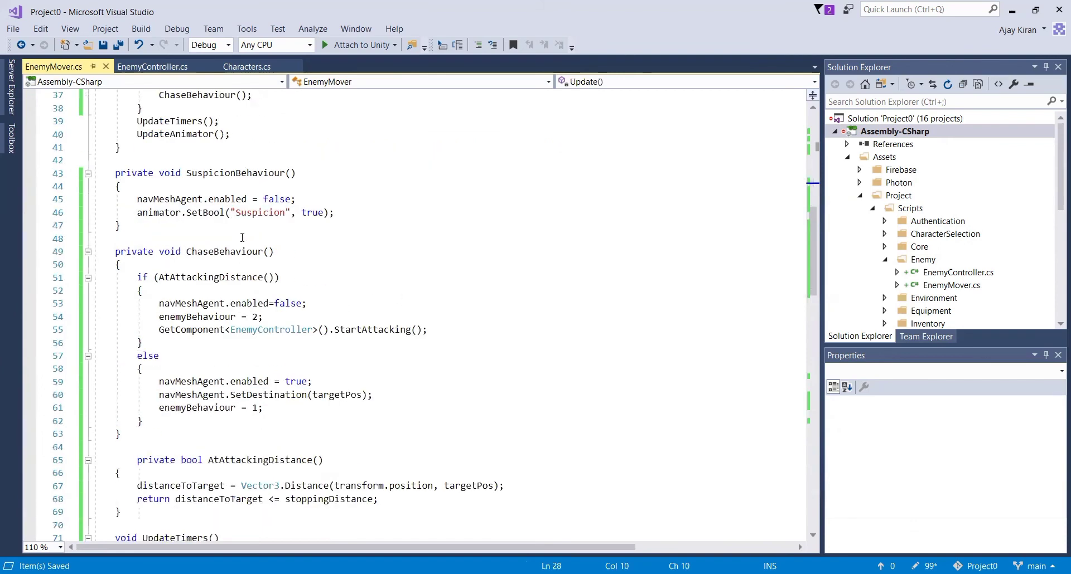
{"action": "scroll", "scroll_direction": "down", "scroll_amount": 3}
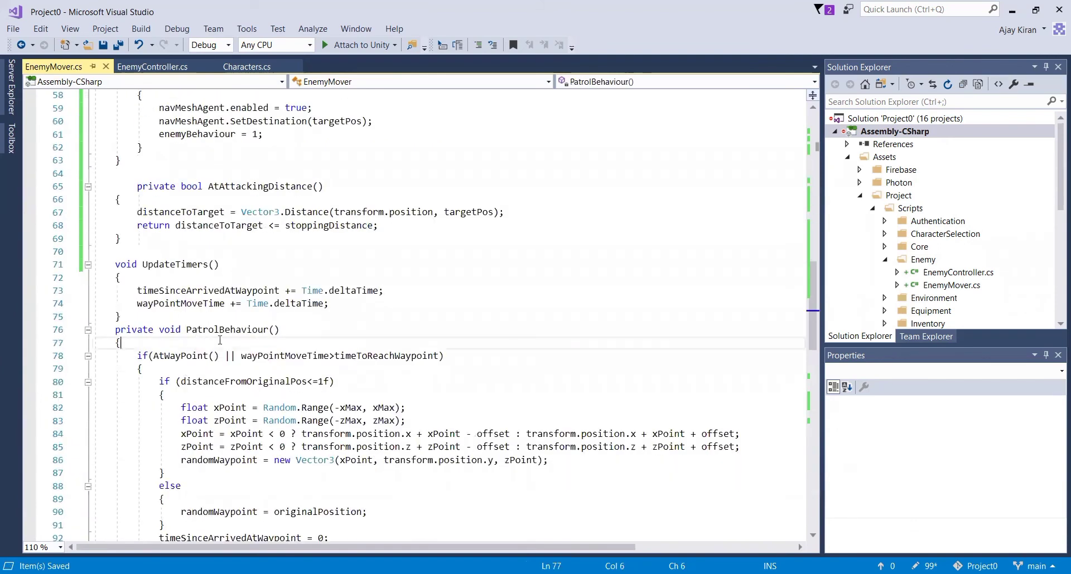
{"action": "type", "text": "animator.SetBool(\"Suspicion\", true);"}
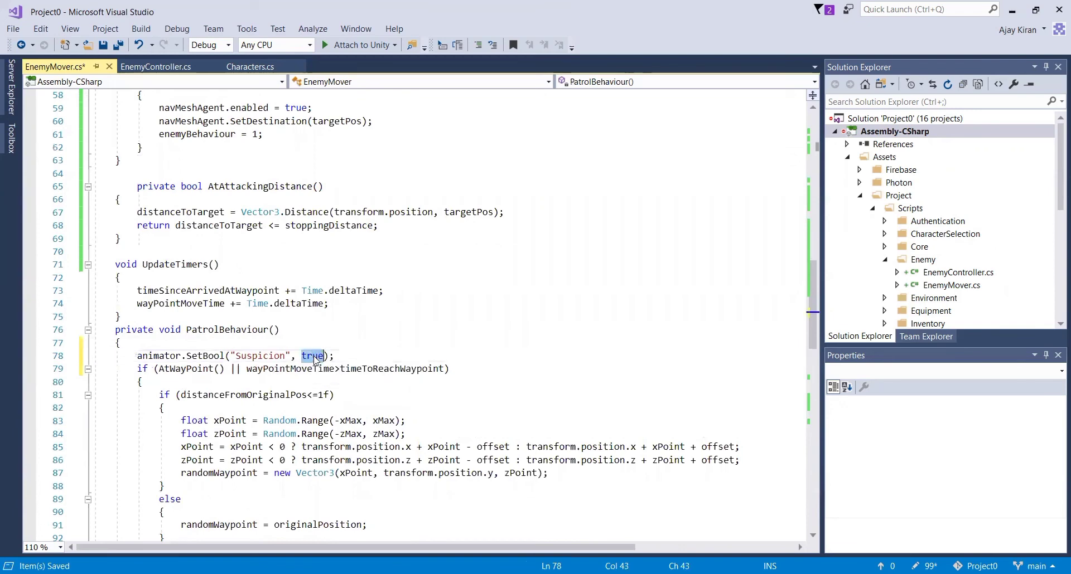
{"action": "type", "text": "false"}
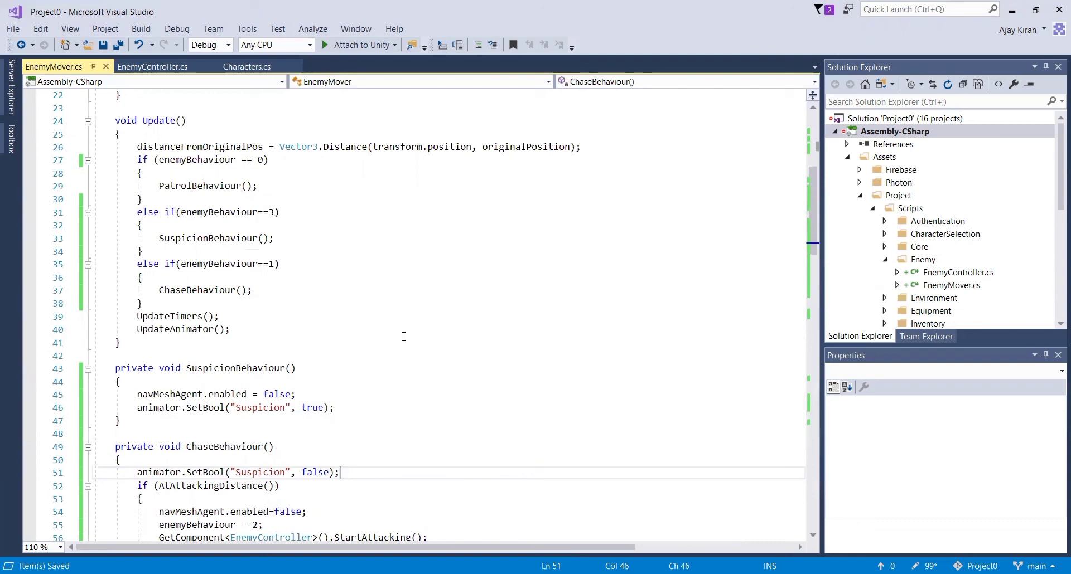
{"action": "mouse_move", "coordinate": [459, 404]}
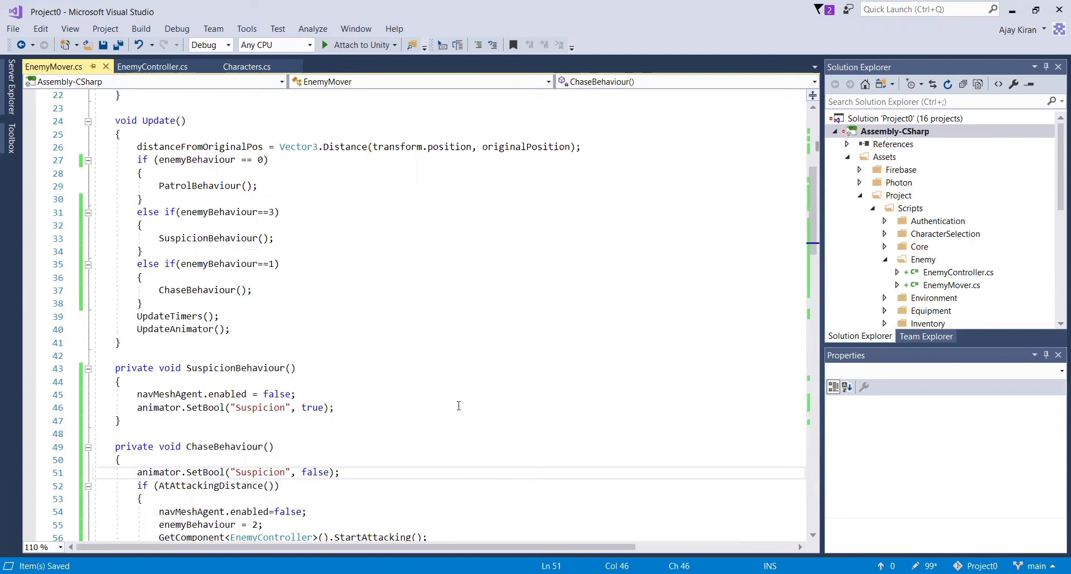